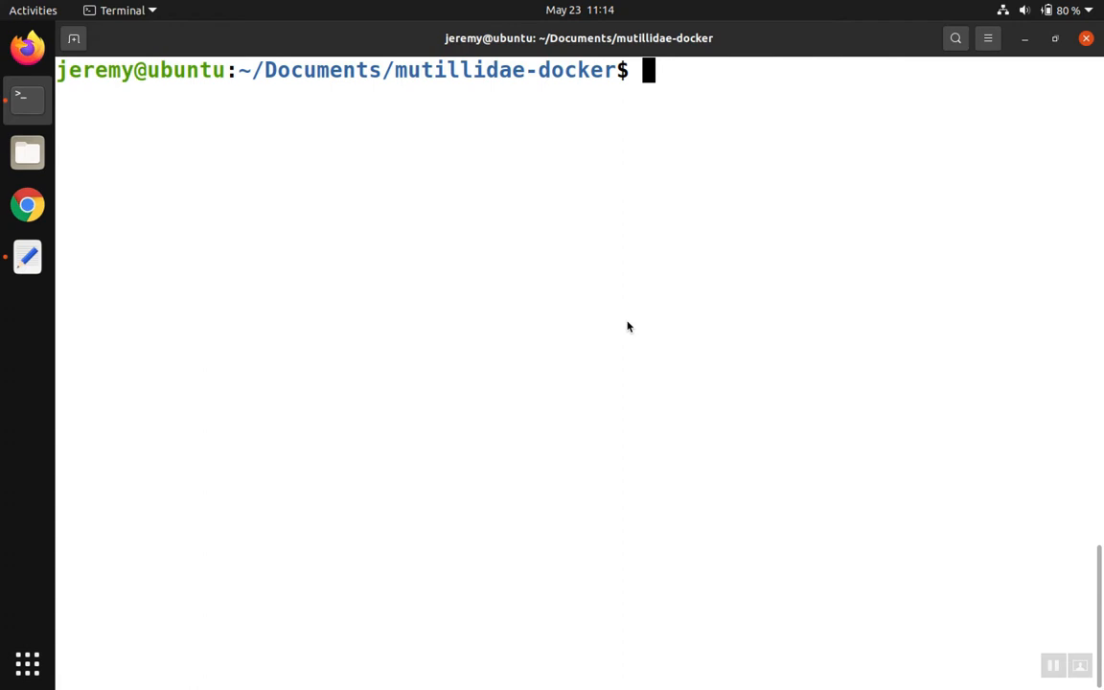
{"action": "mouse_move", "coordinate": [625, 320]}
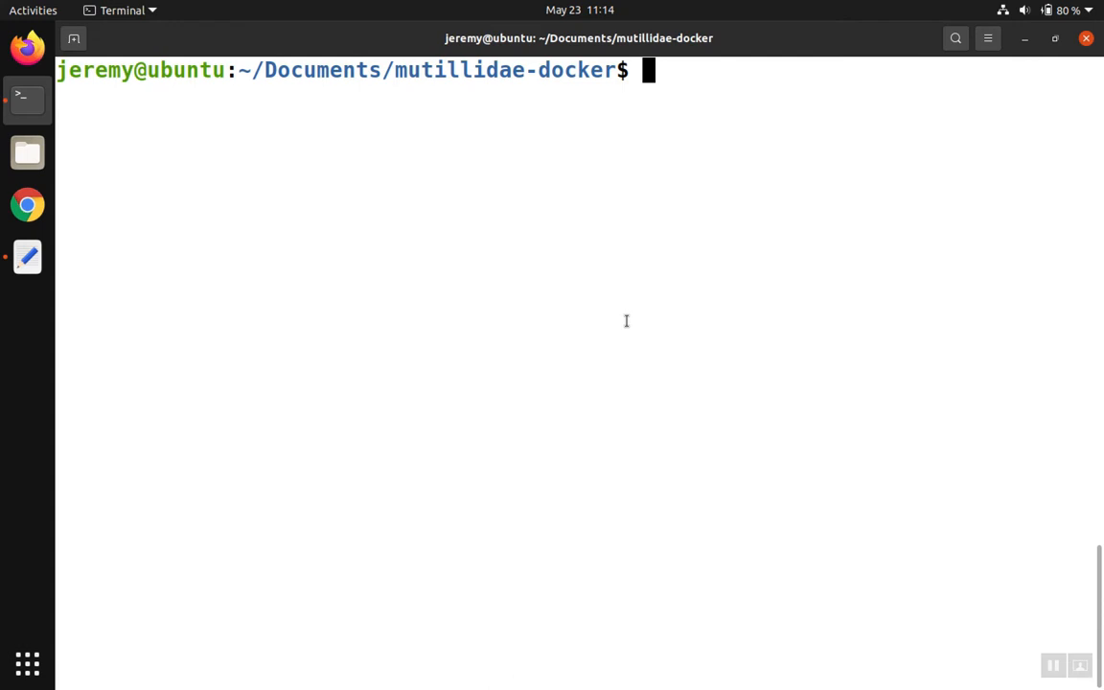
{"action": "mouse_move", "coordinate": [625, 298]}
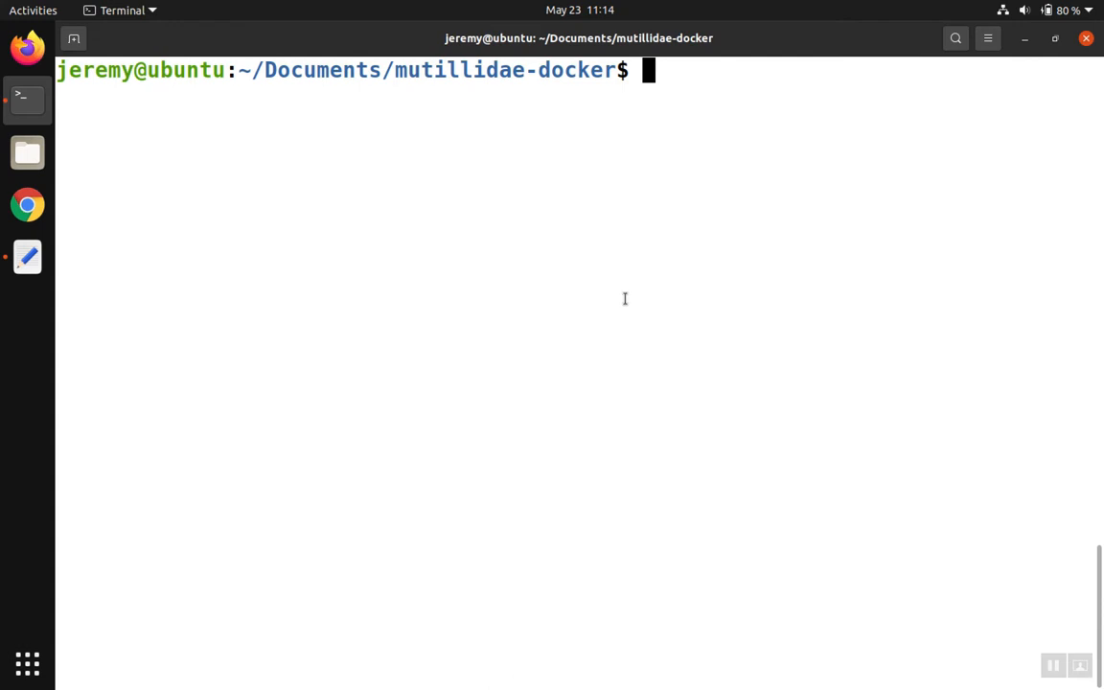
List the folder, run git init, and confirm the hidden .git directory with ls -lah.
{"action": "type", "text": "ls"}
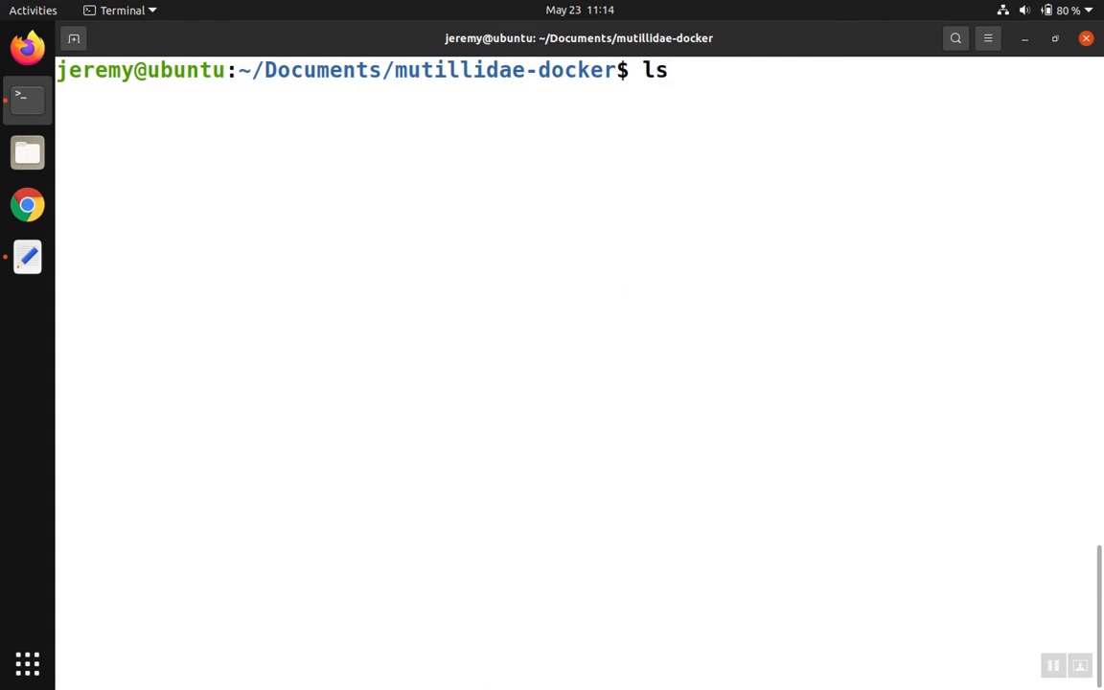
{"action": "key", "text": "Return"}
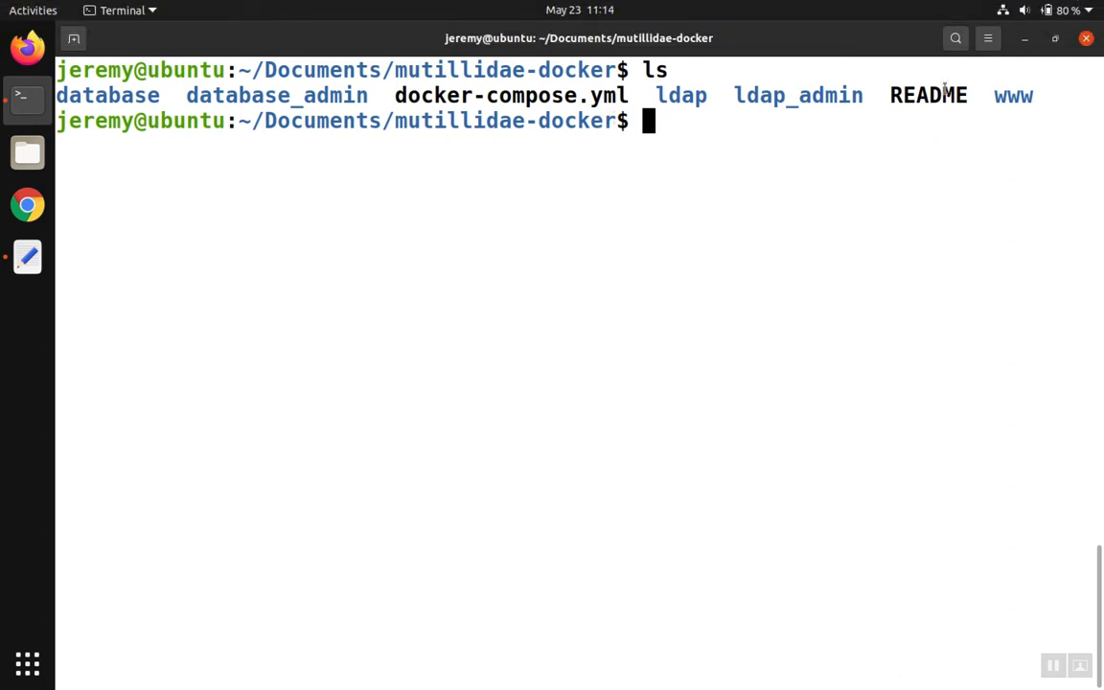
{"action": "mouse_move", "coordinate": [754, 150]}
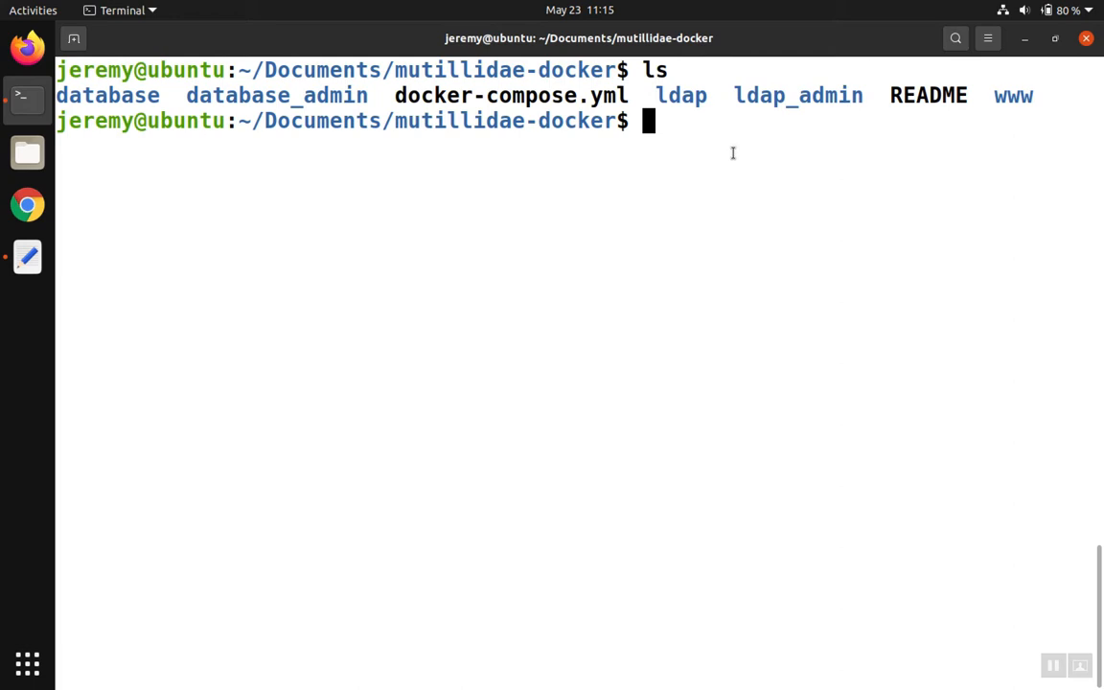
{"action": "mouse_move", "coordinate": [705, 214]}
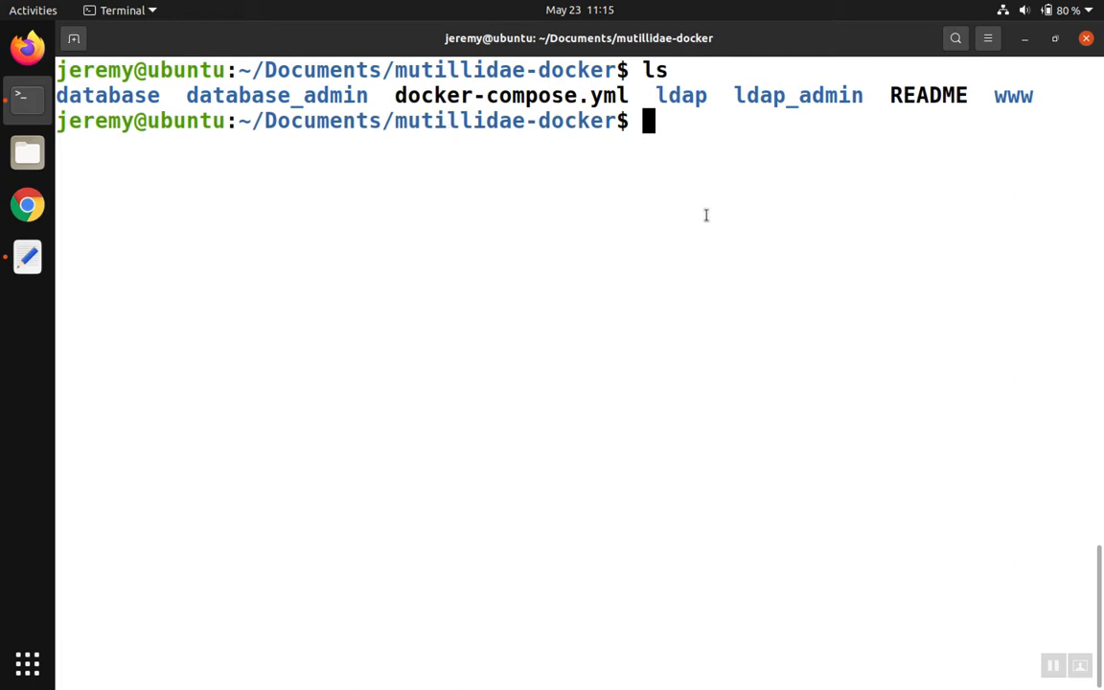
{"action": "type", "text": "git ini"}
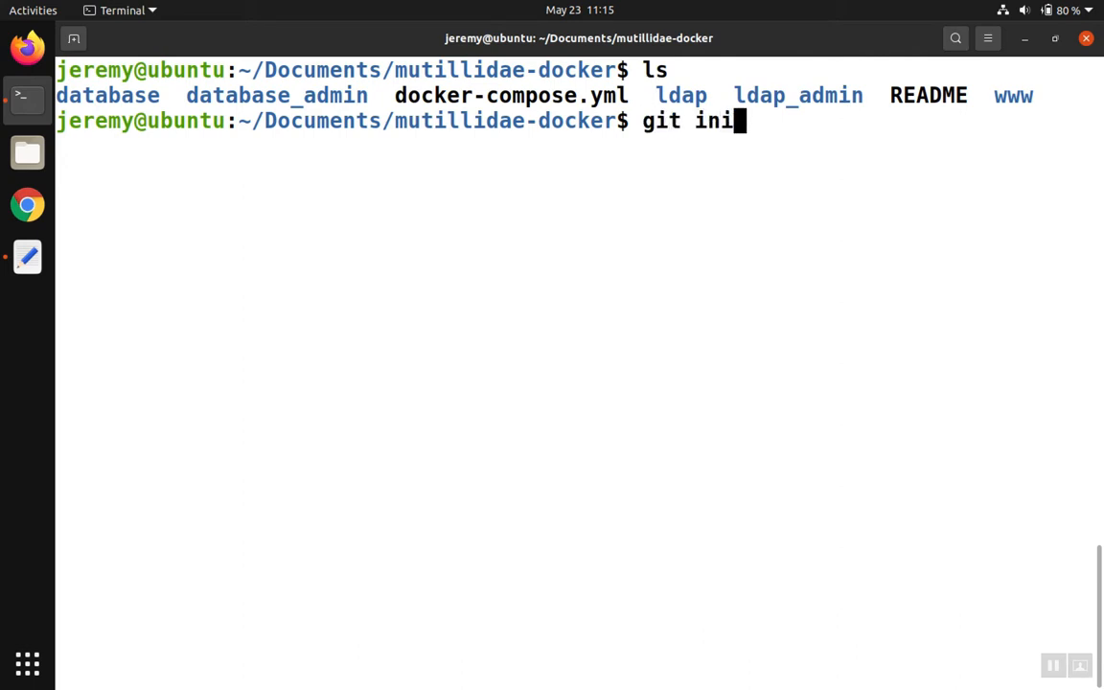
{"action": "type", "text": "t"}
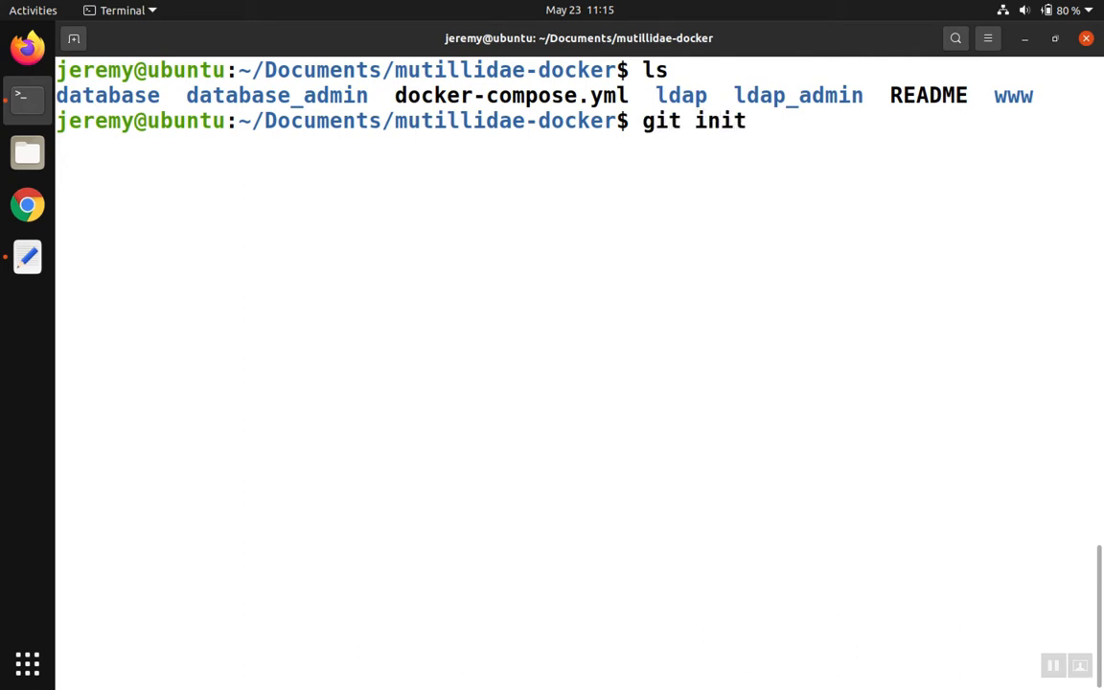
{"action": "key", "text": "Return"}
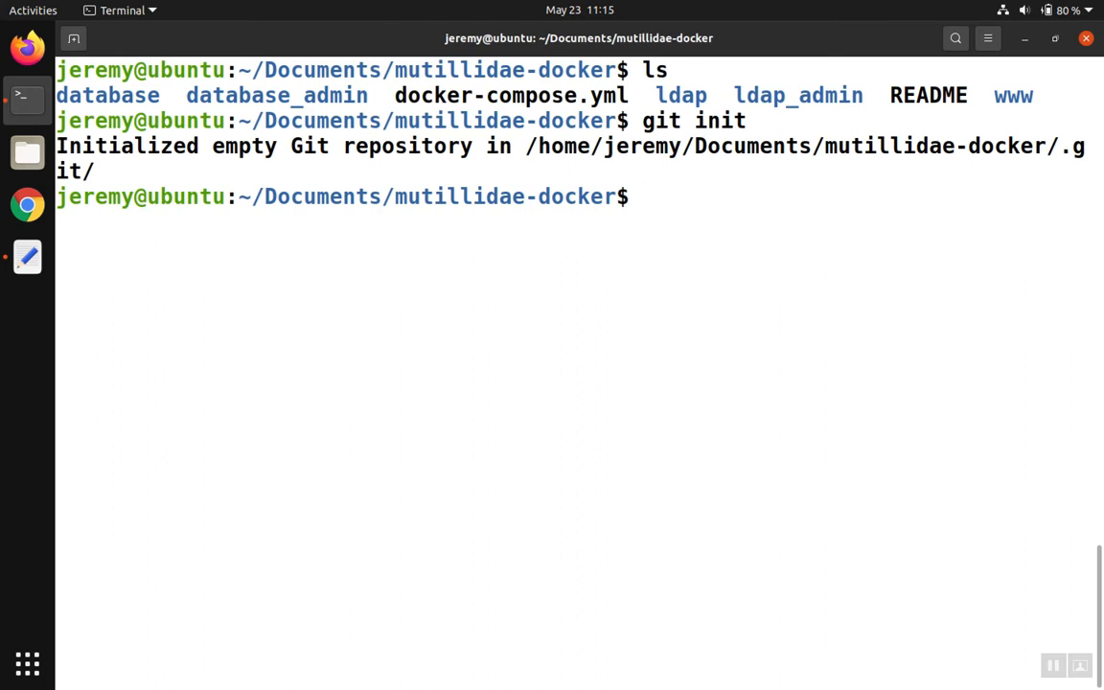
{"action": "type", "text": "ls -lah"}
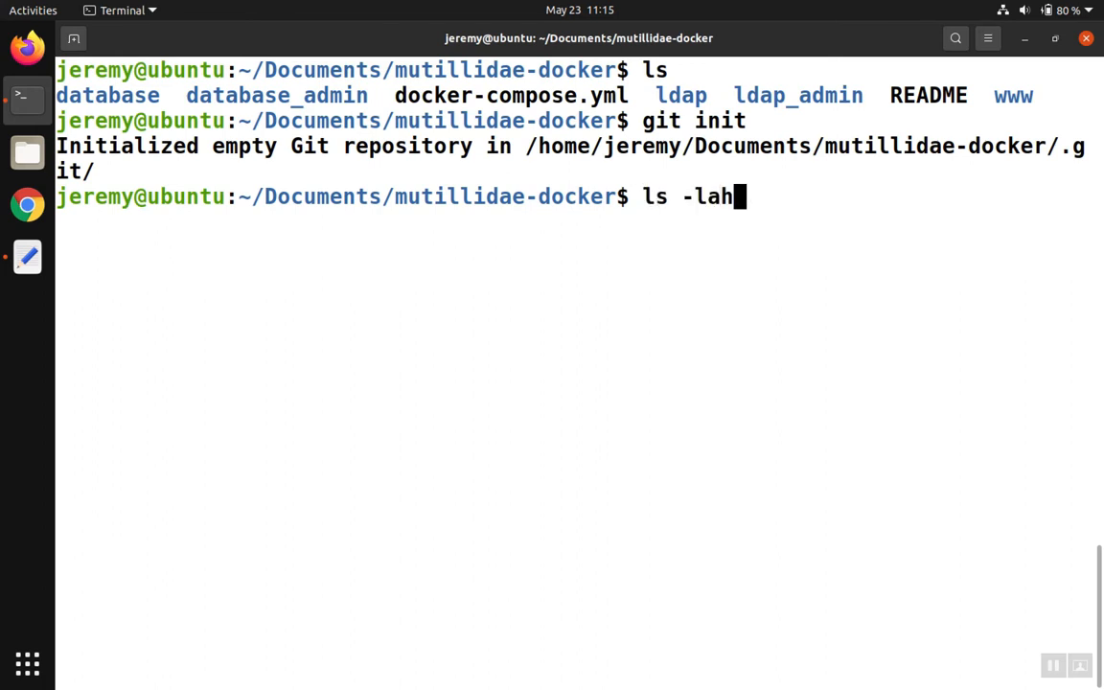
{"action": "key", "text": "Return"}
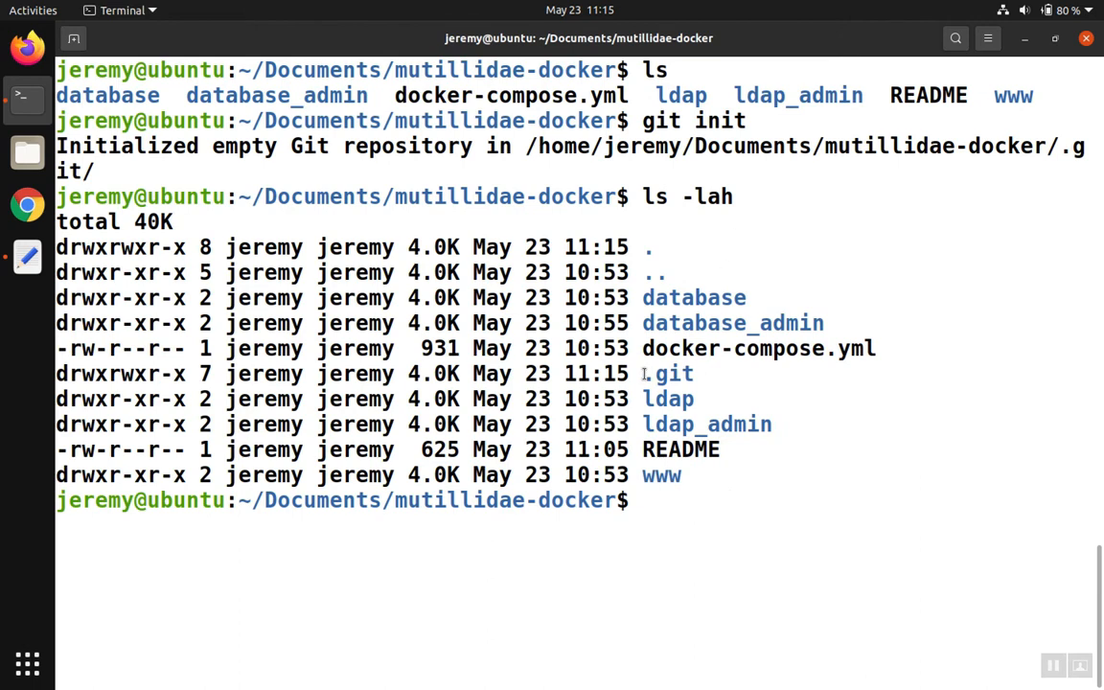
{"action": "double_click", "coordinate": [667, 374]}
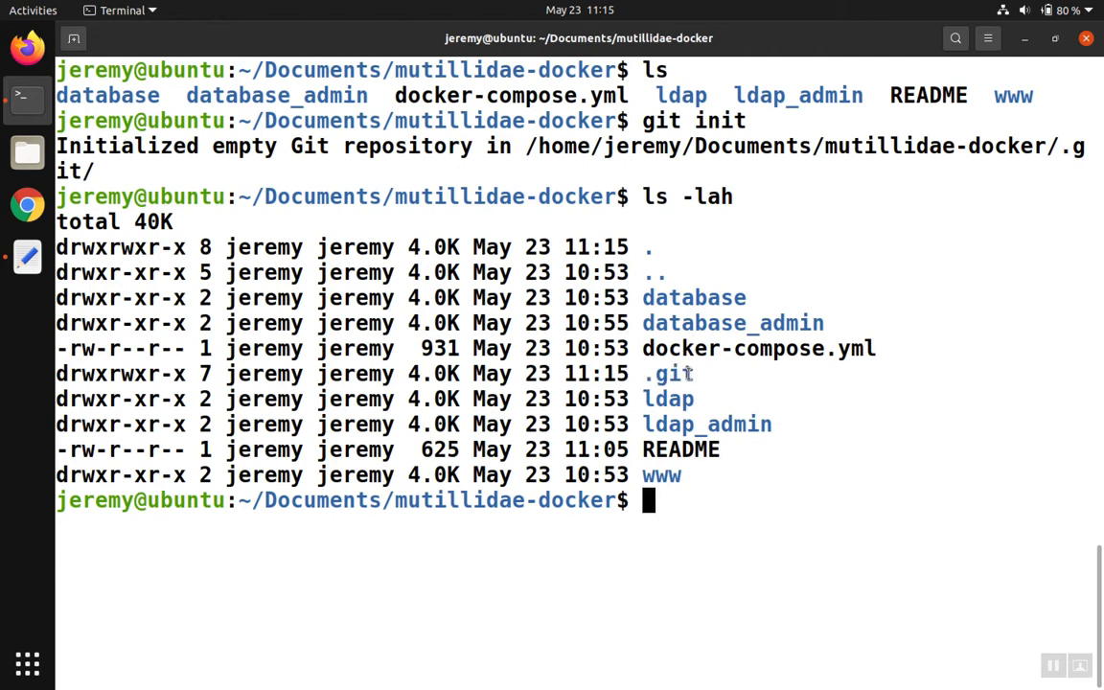
{"action": "double_click", "coordinate": [668, 374]}
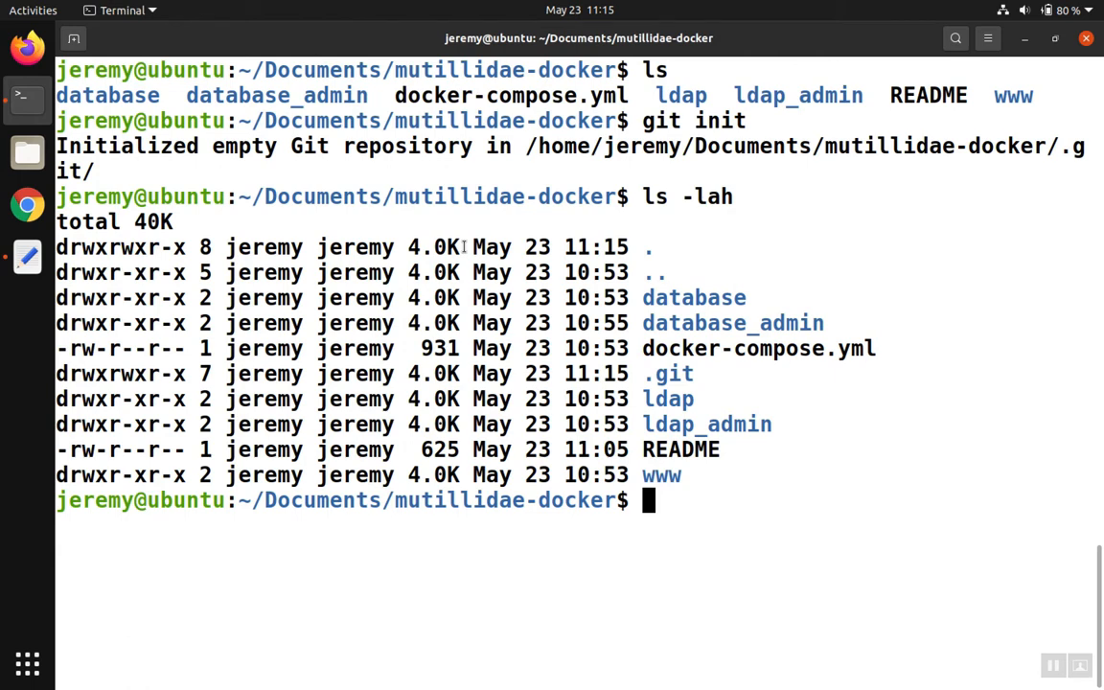
{"action": "mouse_move", "coordinate": [27, 256]}
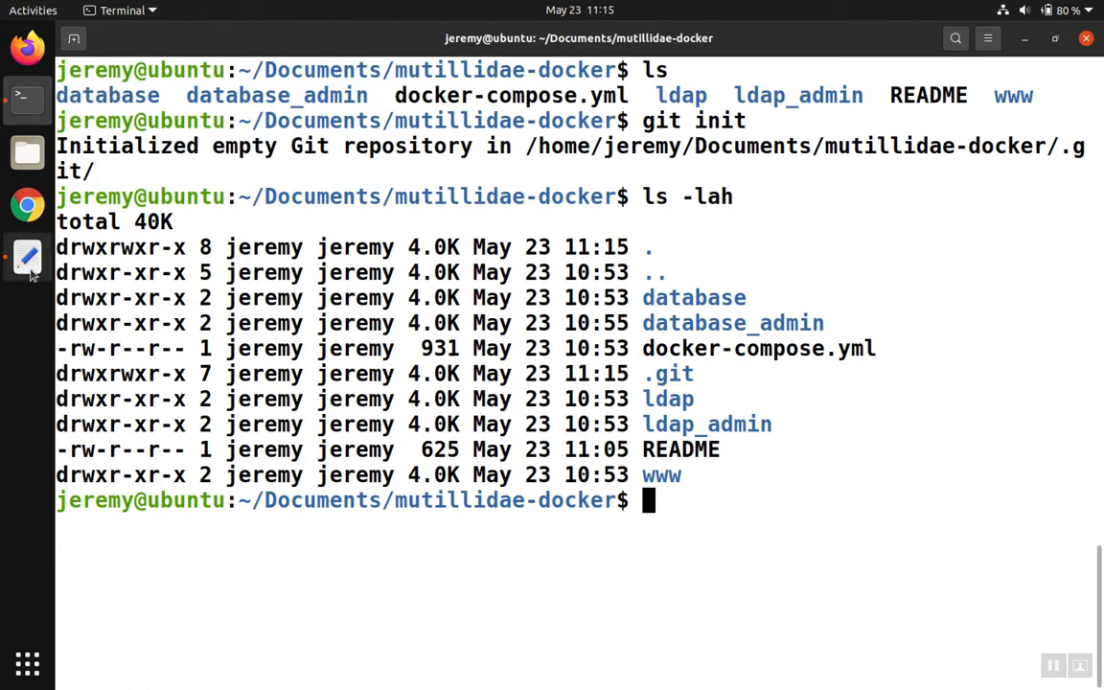
{"action": "left_click", "coordinate": [27, 255]}
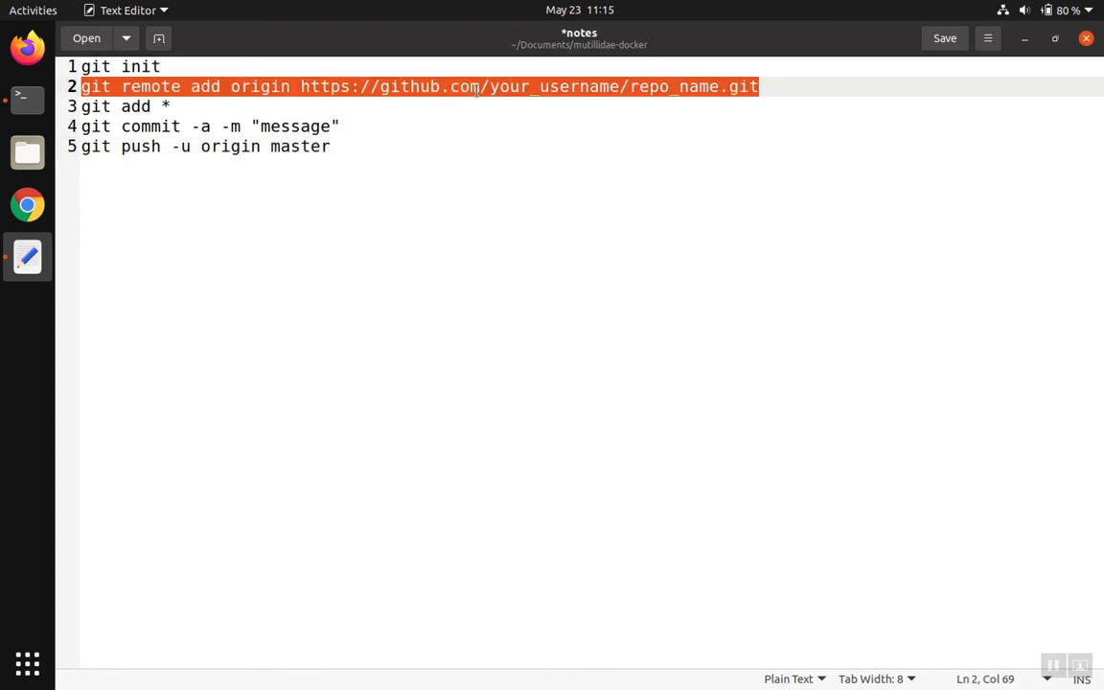
{"action": "mouse_move", "coordinate": [451, 193]}
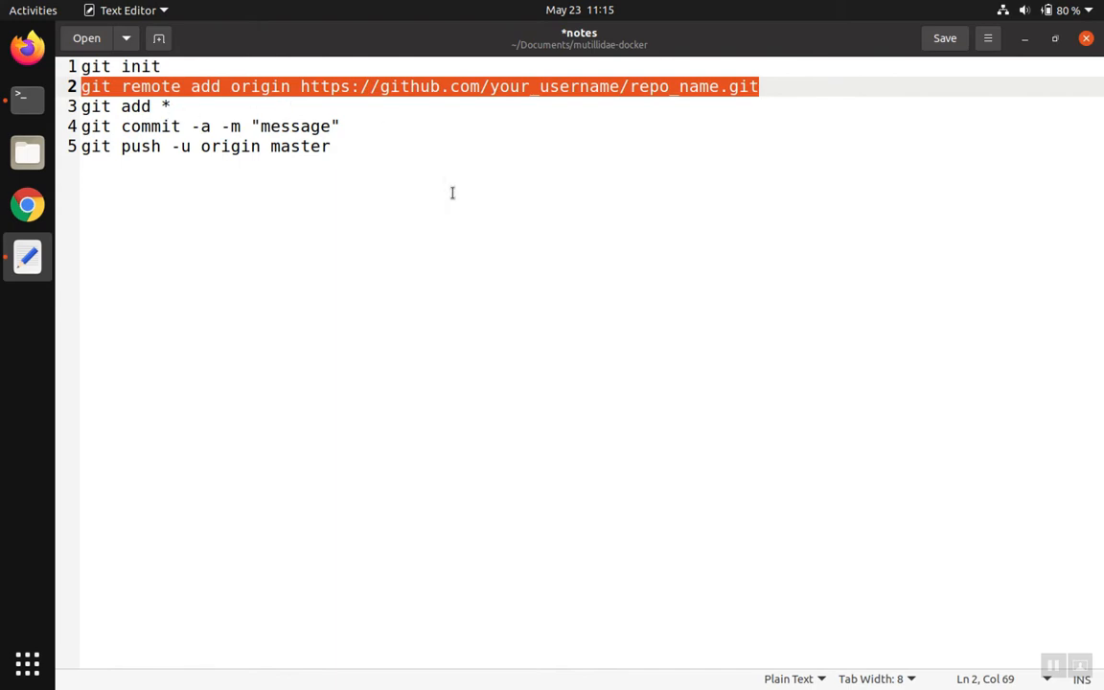
{"action": "left_click", "coordinate": [22, 95]}
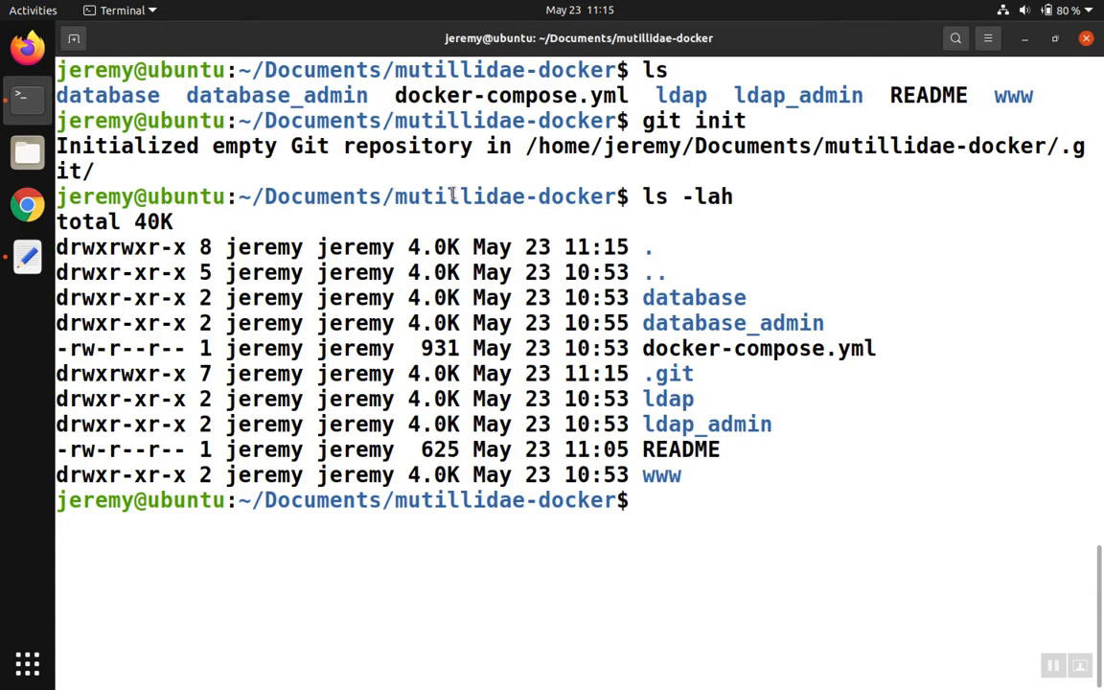
Type 'git remote add origin' with the ebpwnized mutillidae-docker.git GitHub URL, not yet run.
{"action": "type", "text": "git remote add origin https://github.com/your_username/repo_name.git"}
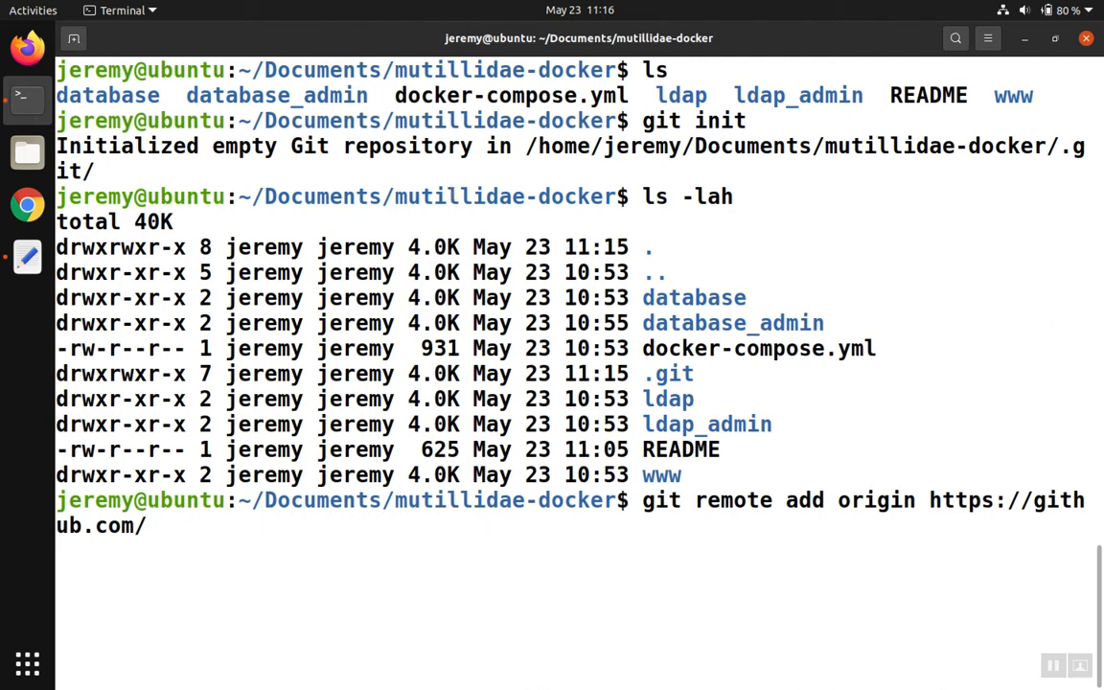
{"action": "type", "text": "wbe"}
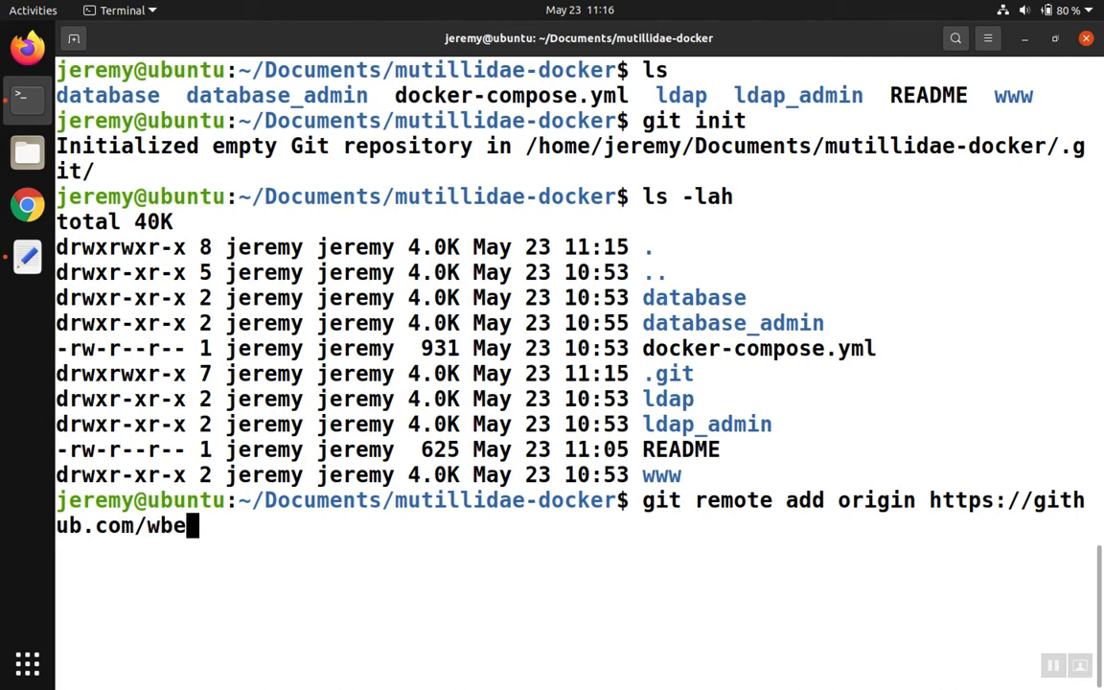
{"action": "key", "text": "BackSpace"}
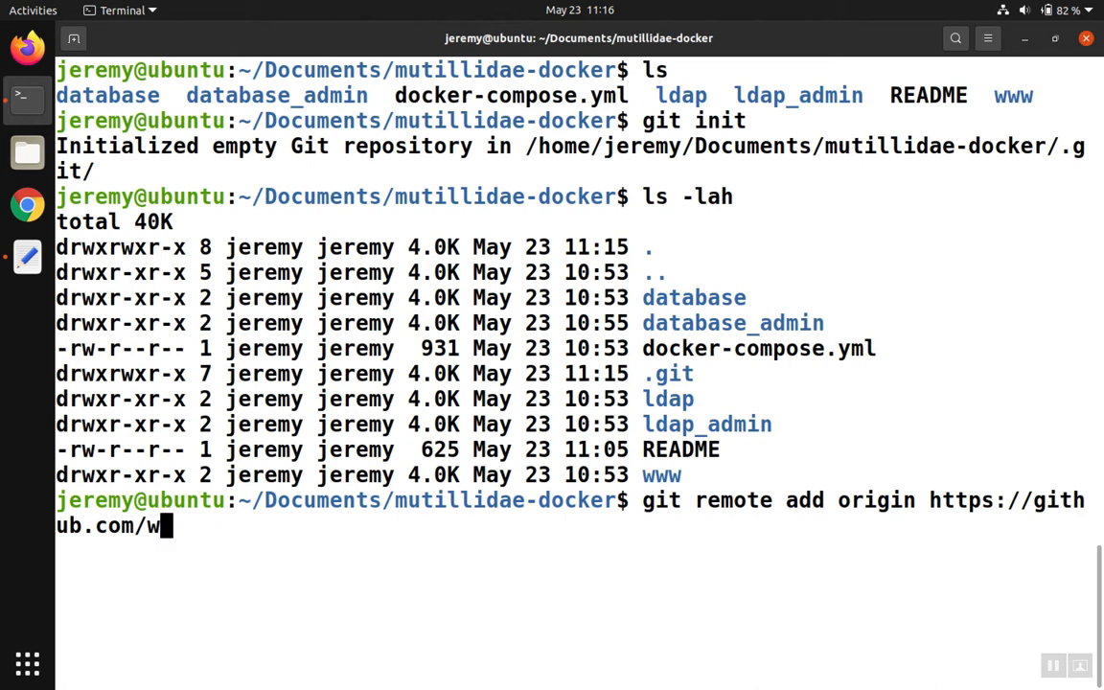
{"action": "type", "text": "ebpwn"}
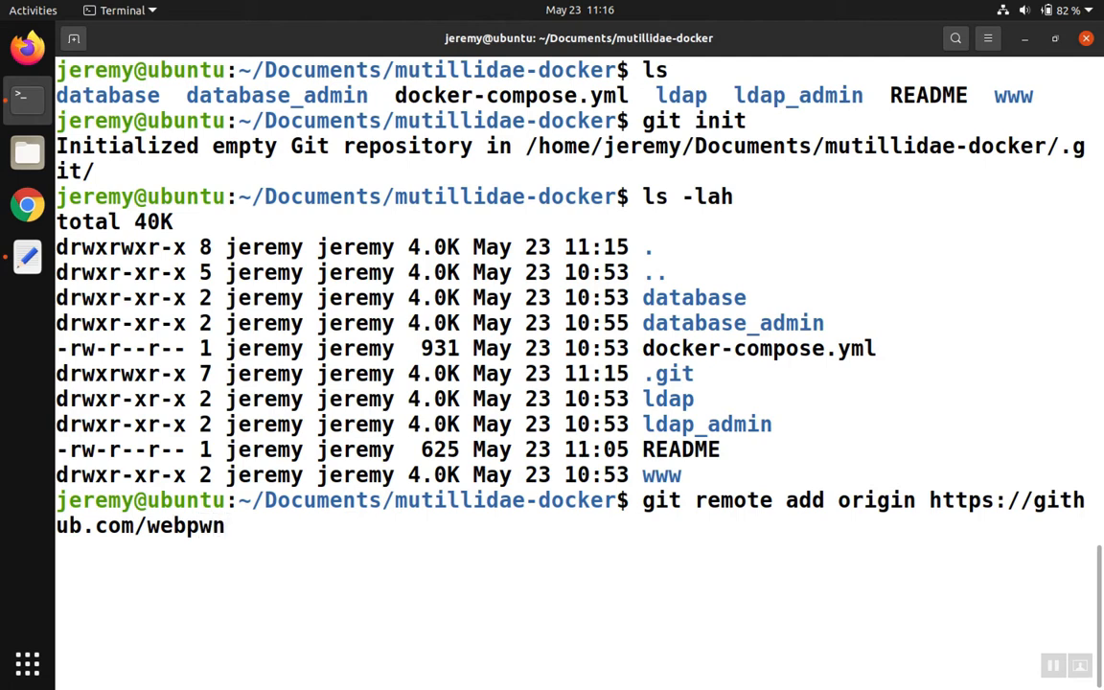
{"action": "type", "text": "ized/"}
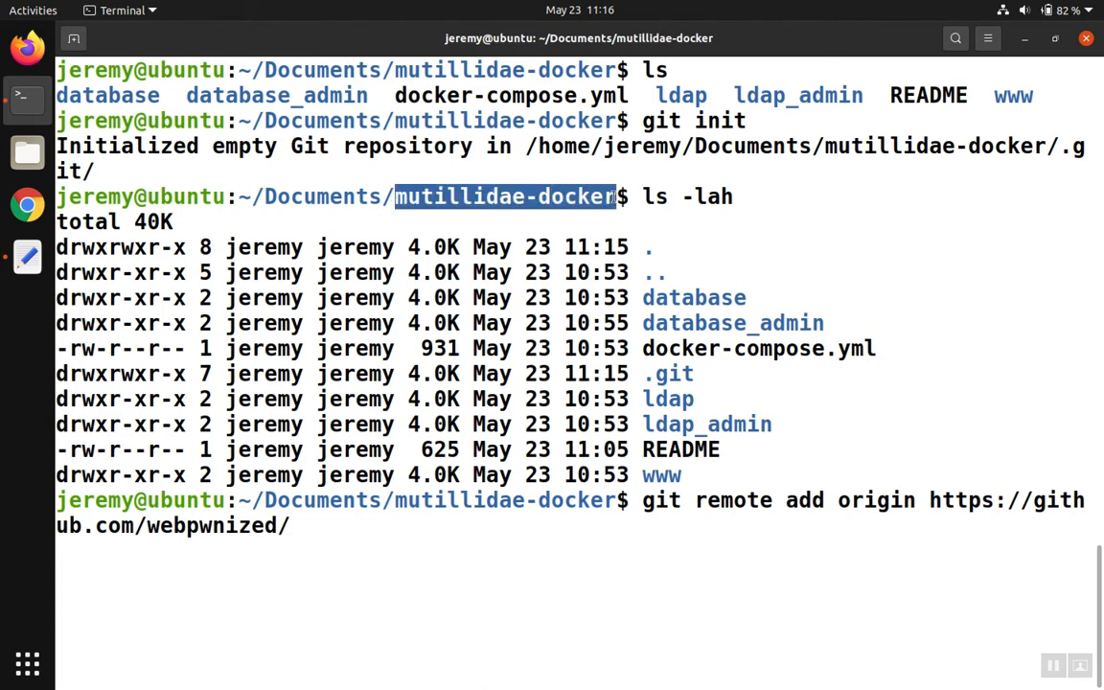
{"action": "type", "text": "mutillidae-docker"}
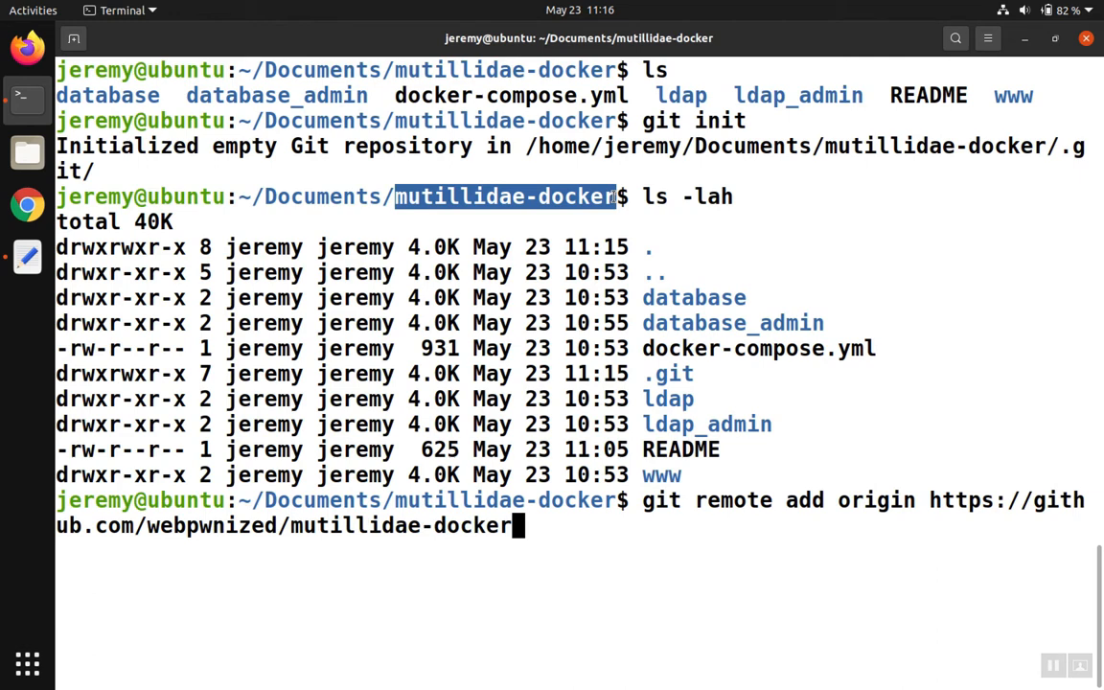
{"action": "type", "text": ".git"}
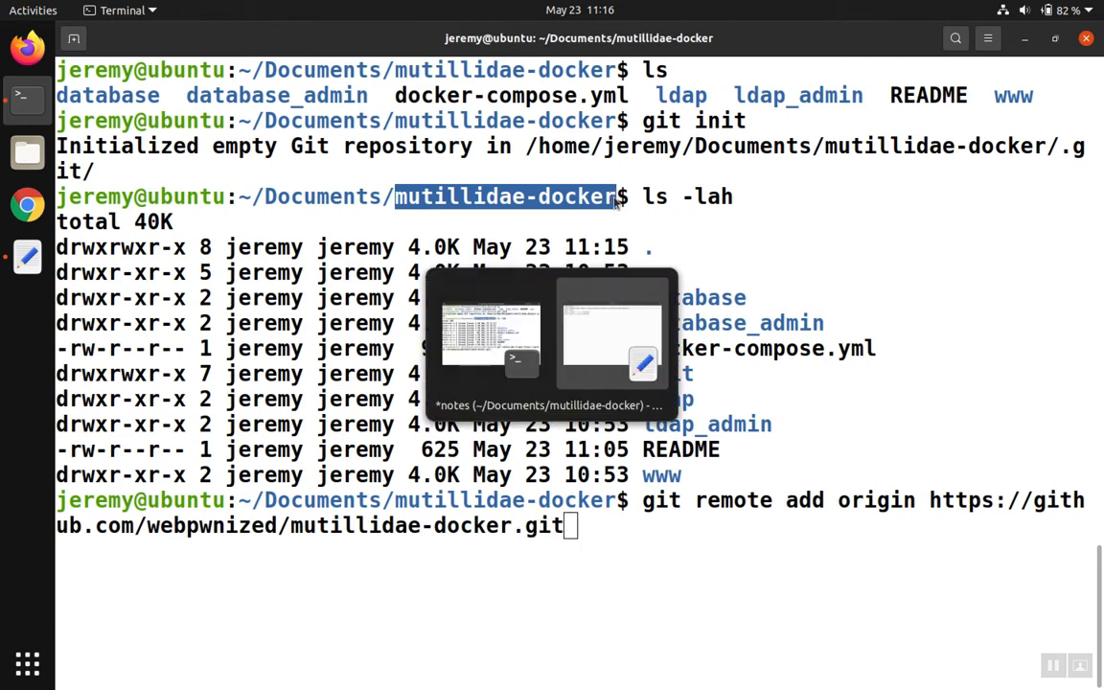
{"action": "left_click", "coordinate": [642, 359]}
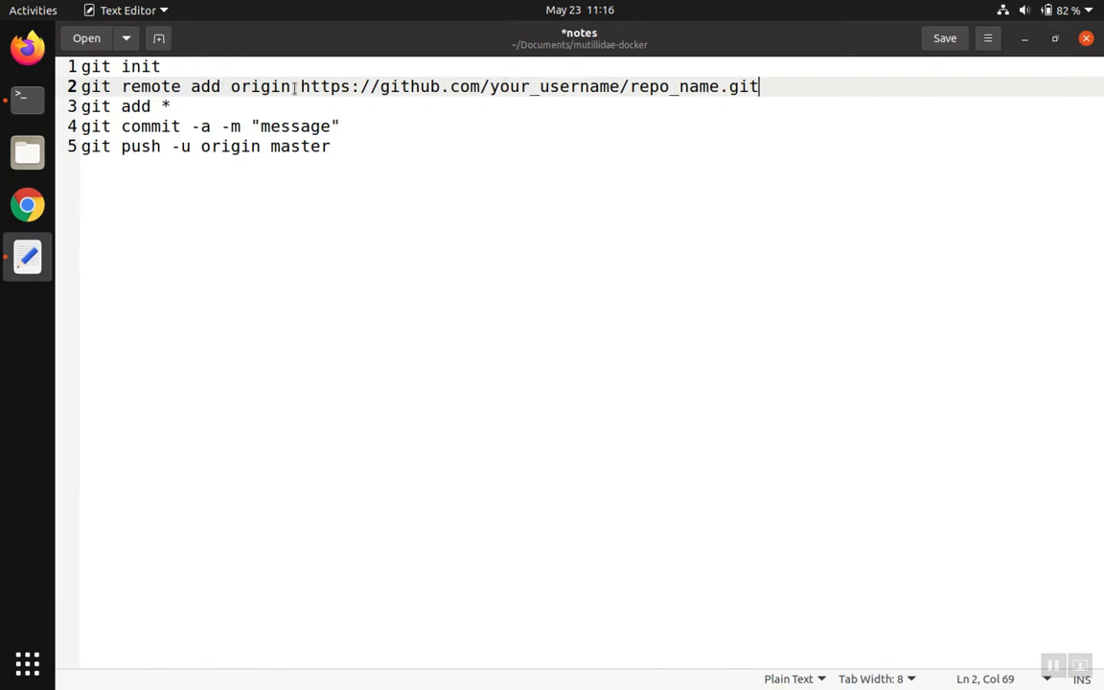
{"action": "left_click_drag", "start_coordinate": [300, 86], "coordinate": [472, 87]}
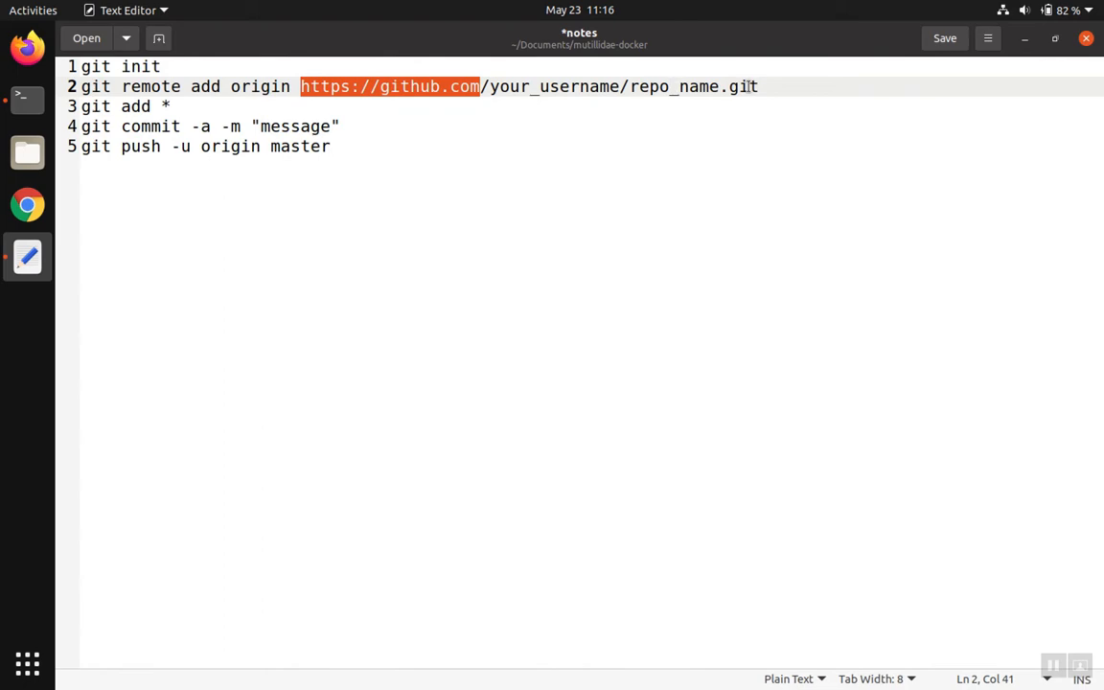
{"action": "mouse_move", "coordinate": [611, 192]}
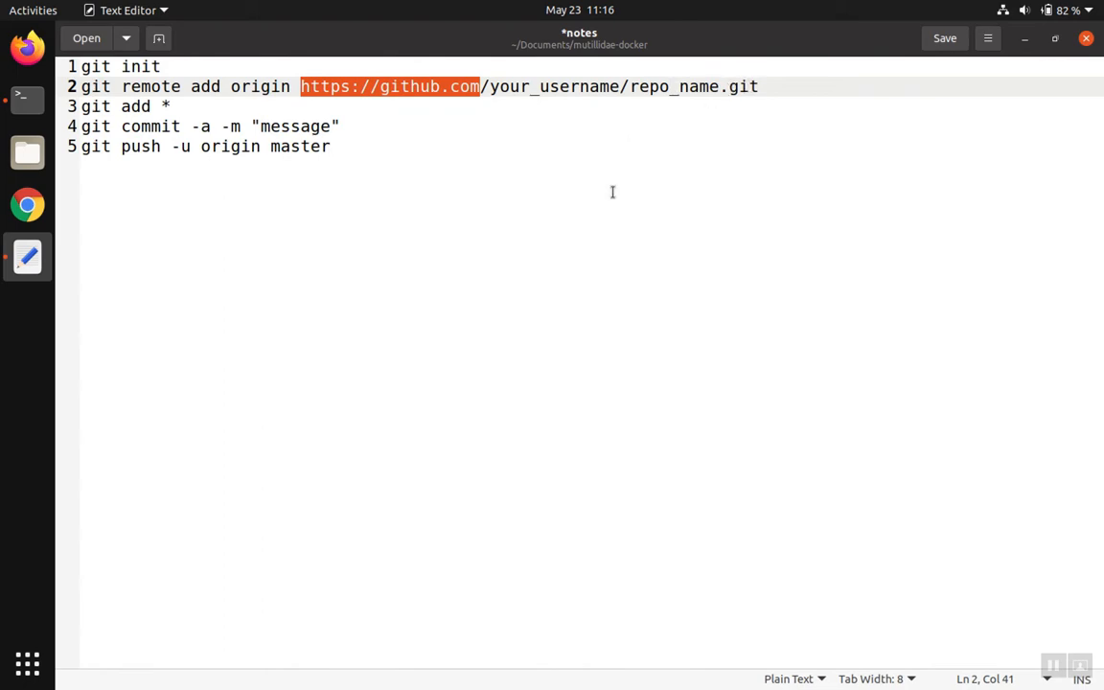
{"action": "left_click", "coordinate": [21, 93]}
{"action": "type", "text": "git remote add origin https://github.com/webpwnized/mutillidae-docker.git"}
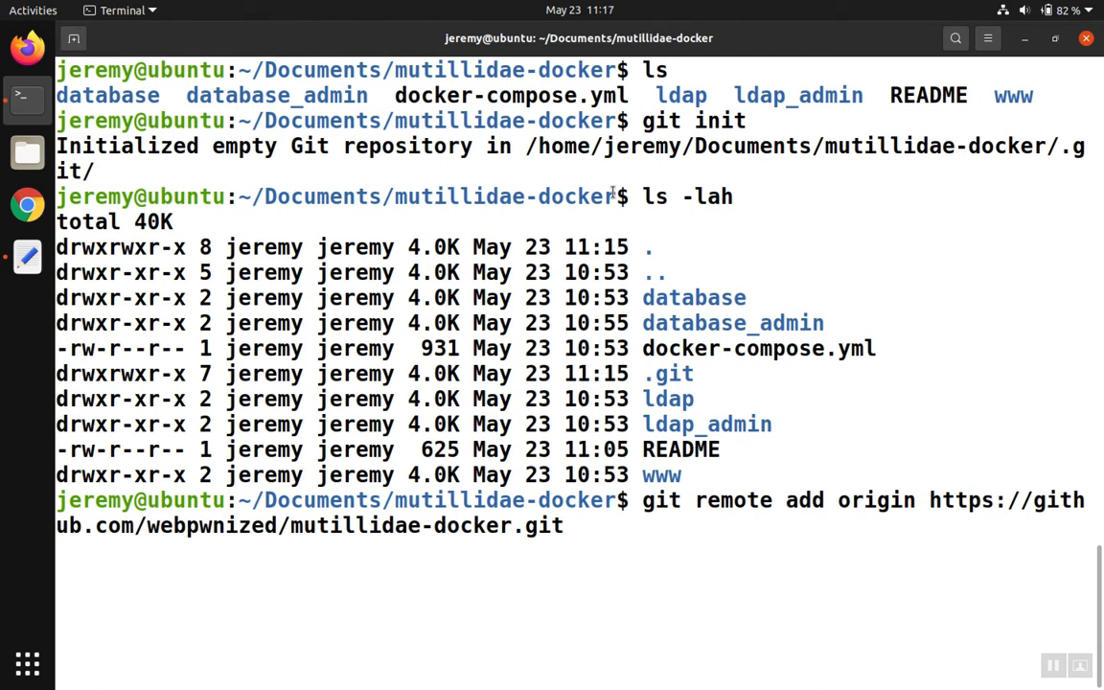
Run the git remote add origin command to register the GitHub remote.
{"action": "key", "text": "Return"}
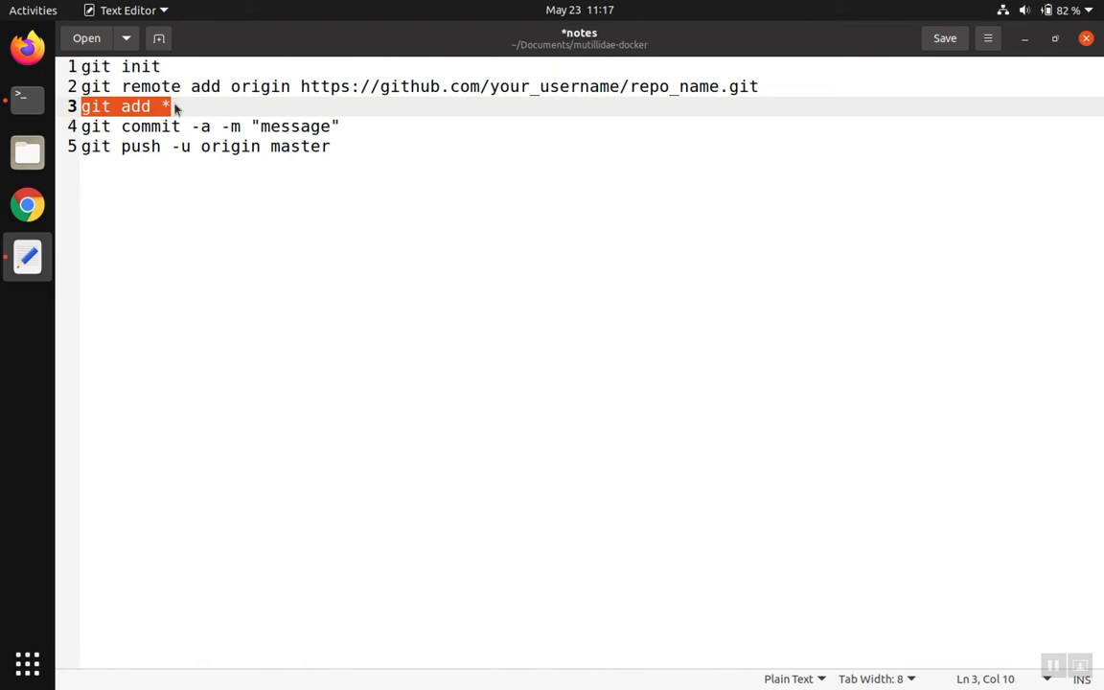
Review the 'git add *' line in the notes and return to Terminal.
{"action": "left_click", "coordinate": [21, 96]}
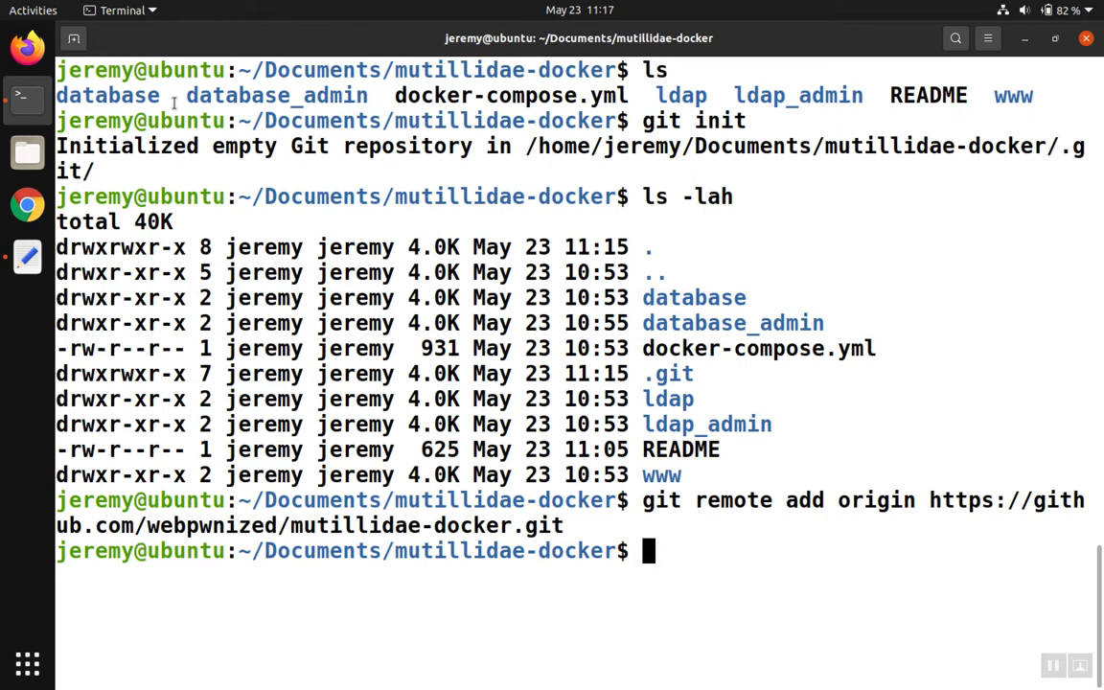
Enter 'git add *' to stage every file in mutillidae-docker.
{"action": "type", "text": "git add *"}
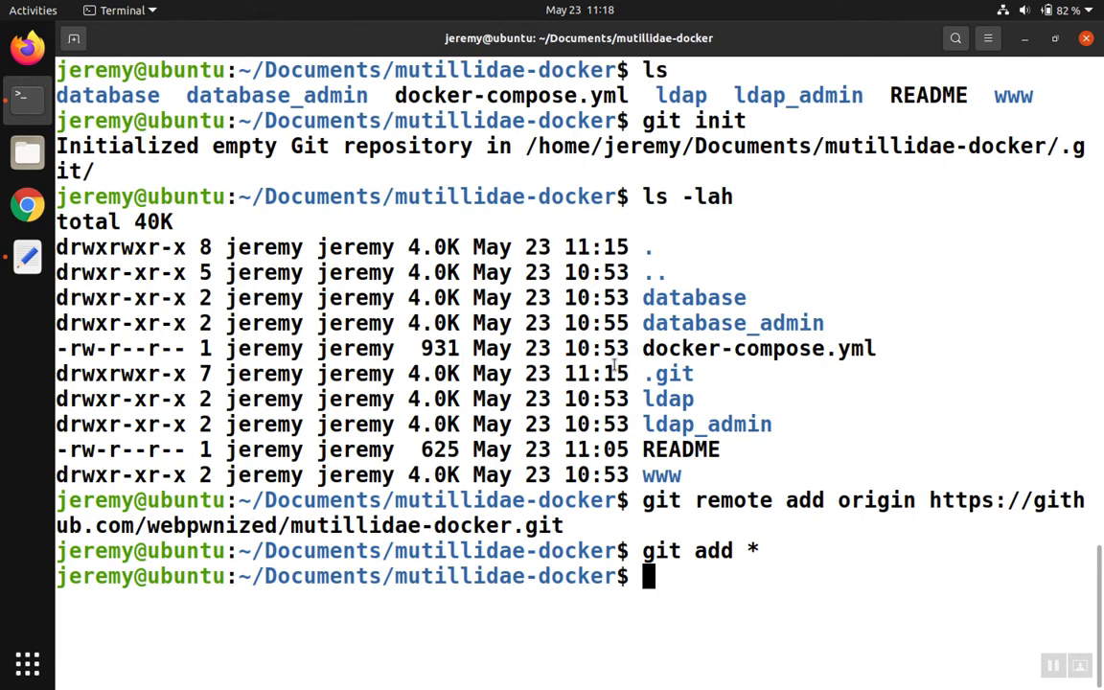
{"action": "right_click", "coordinate": [615, 372]}
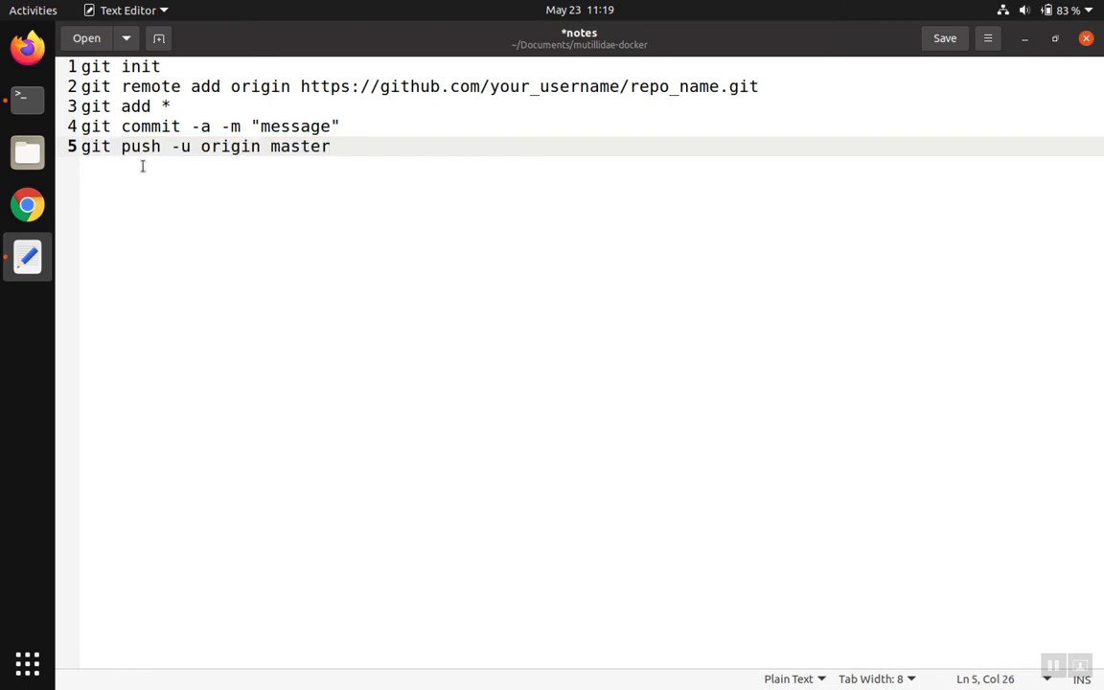
{"action": "key", "text": "Alt+Tab"}
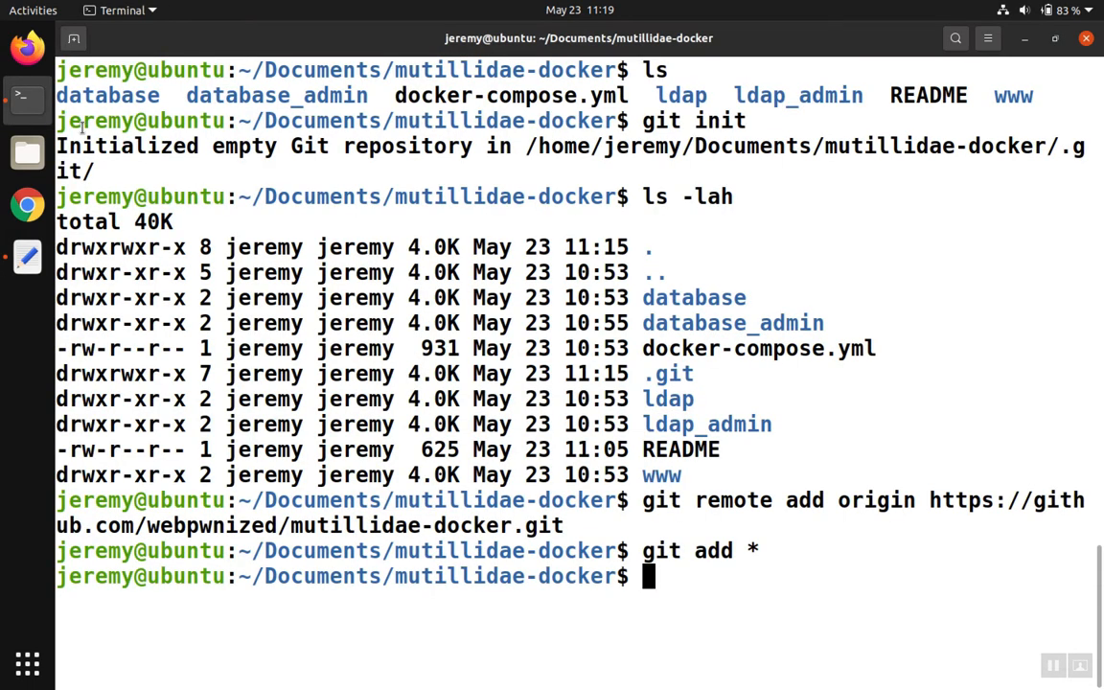
Commit all files with git commit -a -m="Initial commit".
{"action": "type", "text": "git commit"}
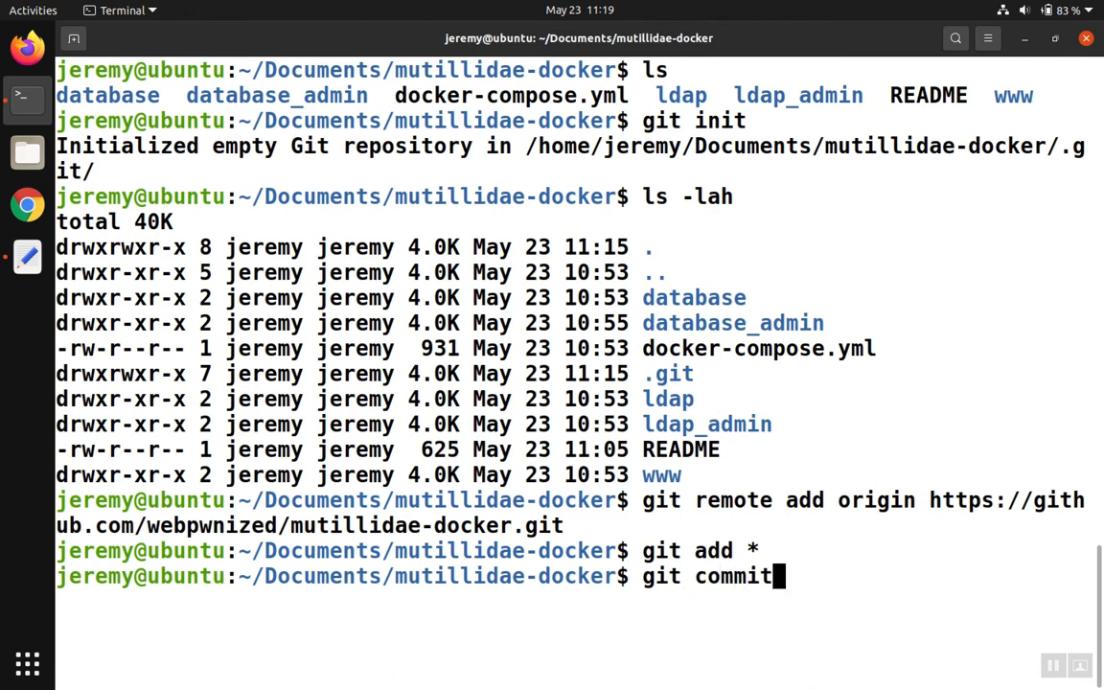
{"action": "type", "text": "-a -"}
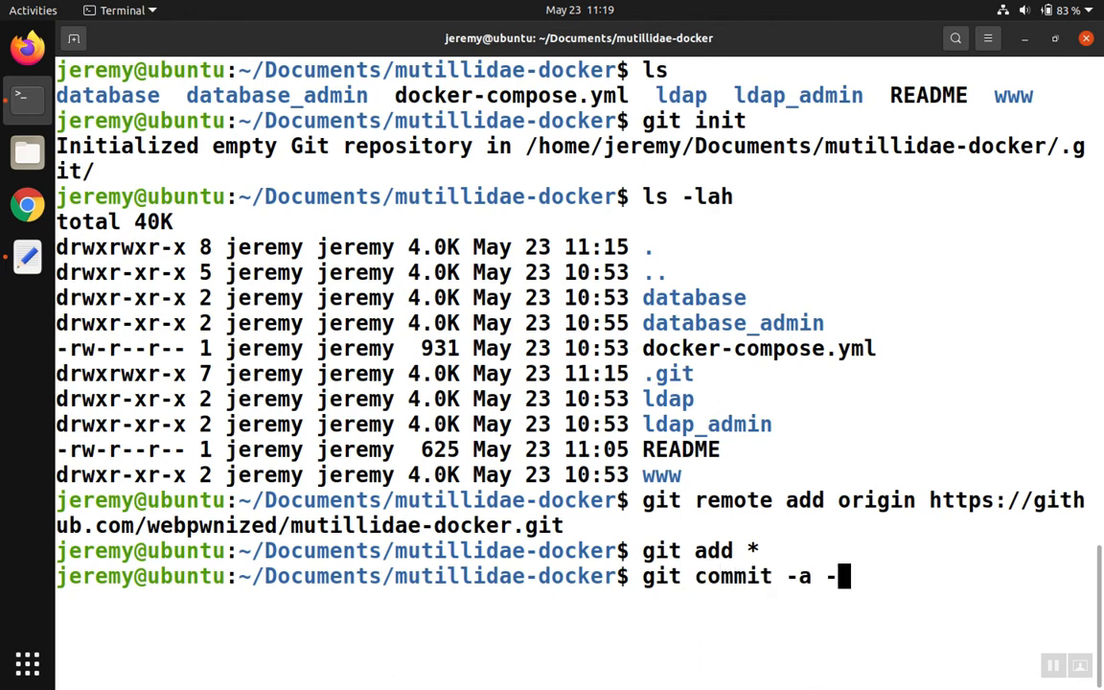
{"action": "type", "text": "m"}
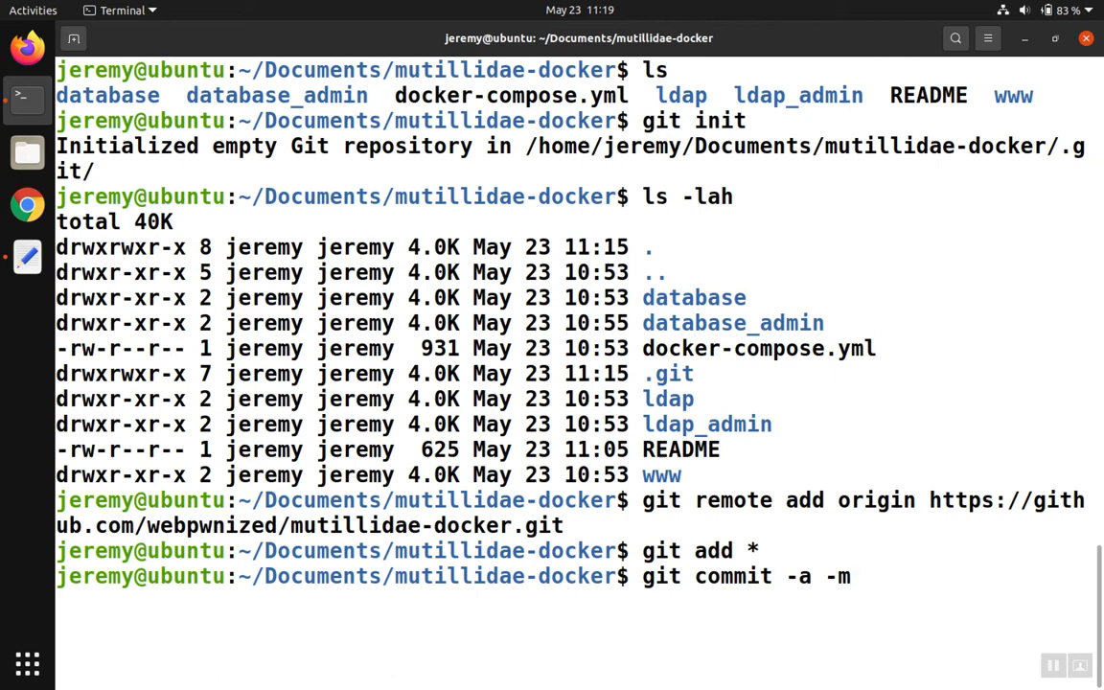
{"action": "type", "text": "=\""}
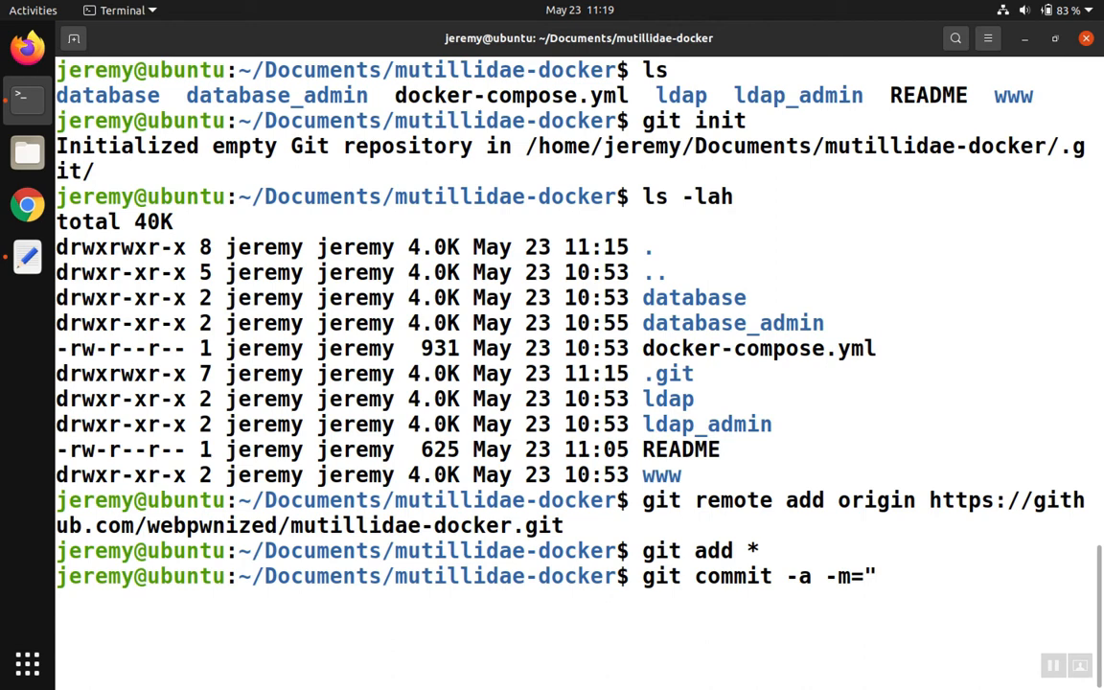
{"action": "type", "text": "Initial"}
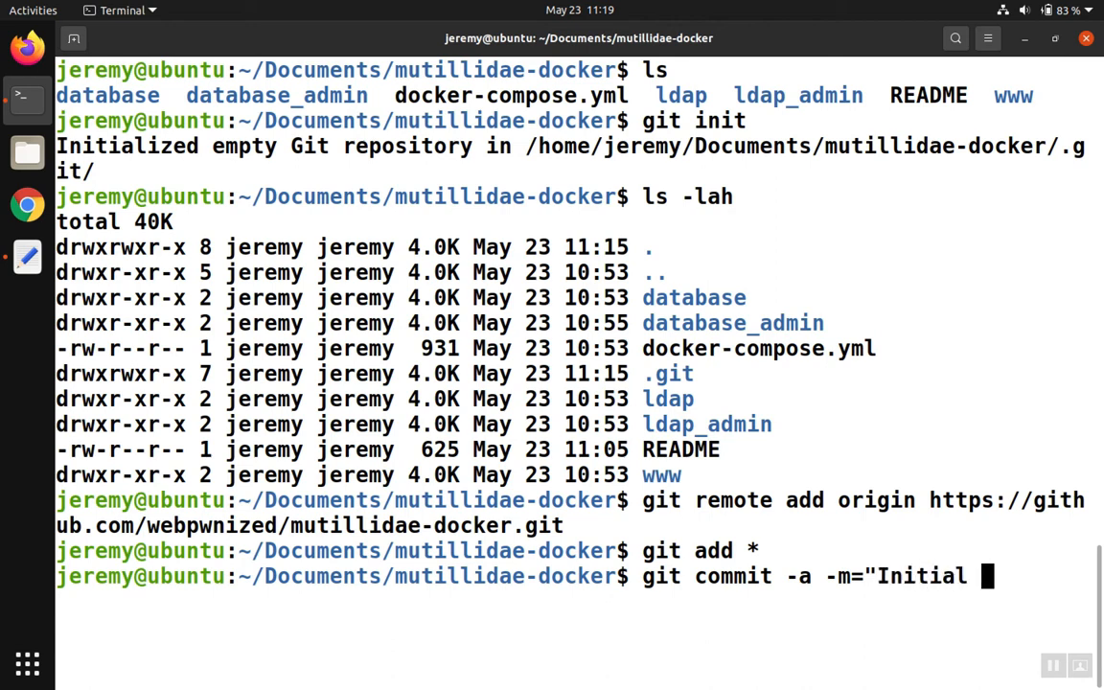
{"action": "type", "text": "commit"}
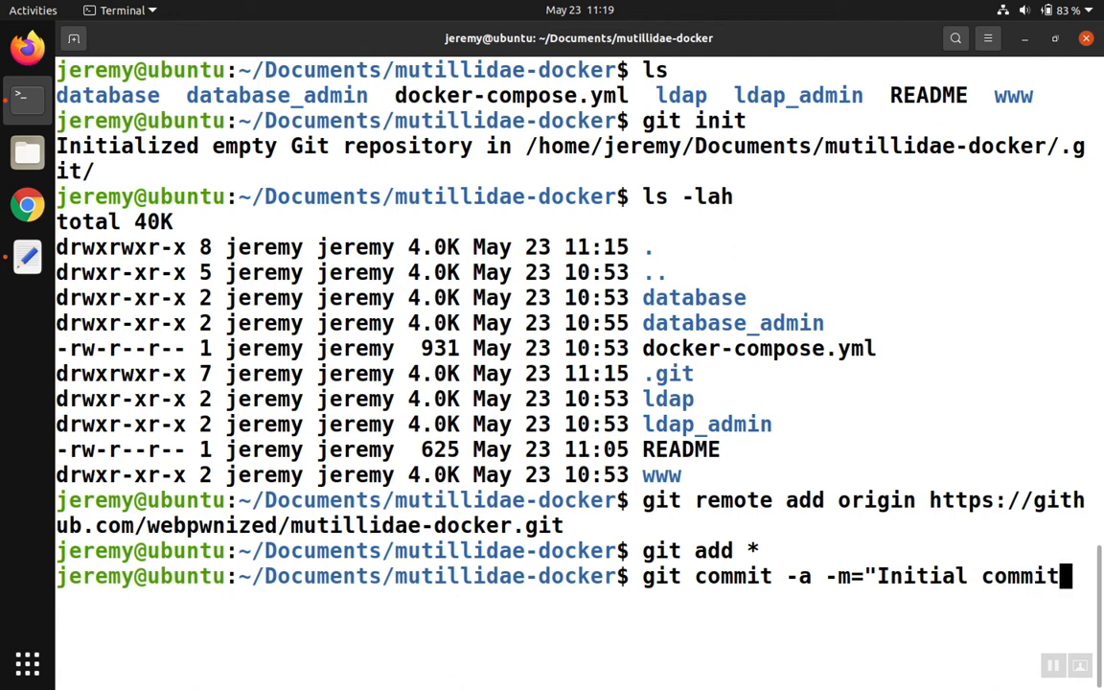
{"action": "type", "text": "\""}
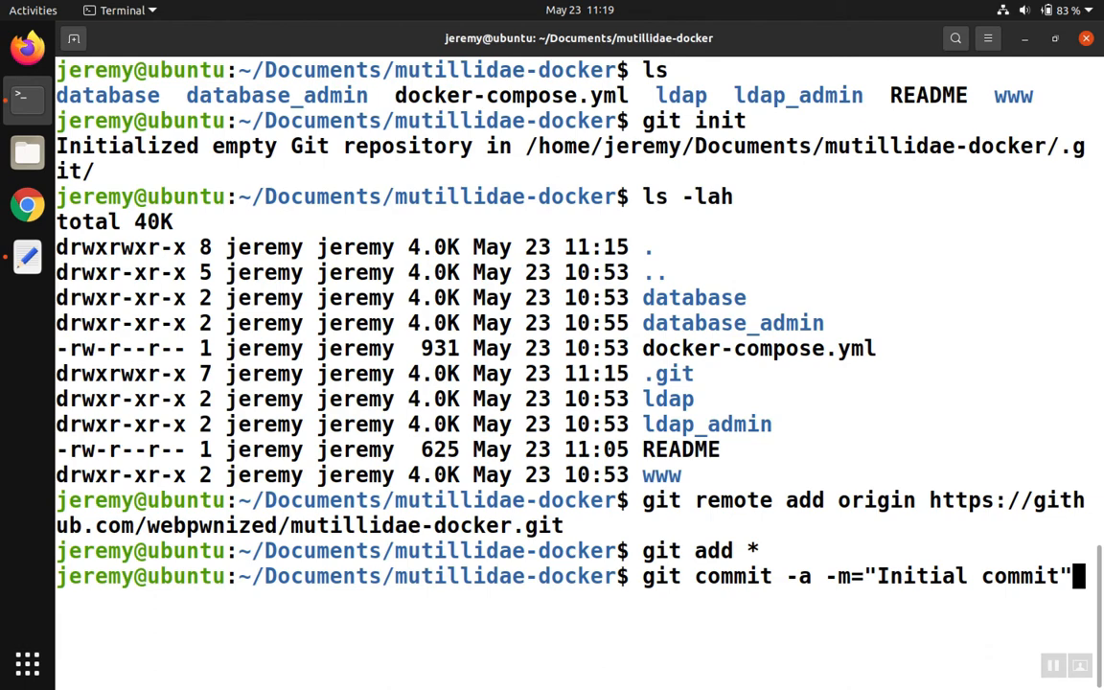
{"action": "key", "text": "Return"}
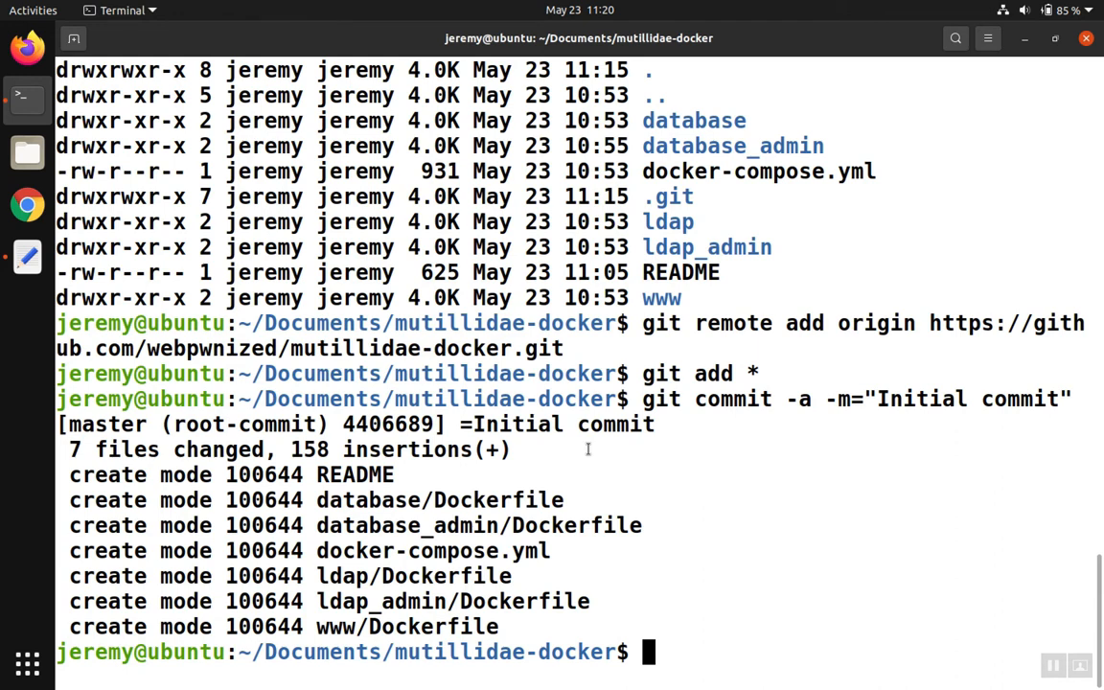
Type 'git push -u origin master' at the Terminal prompt.
{"action": "type", "text": "git push -u origin master"}
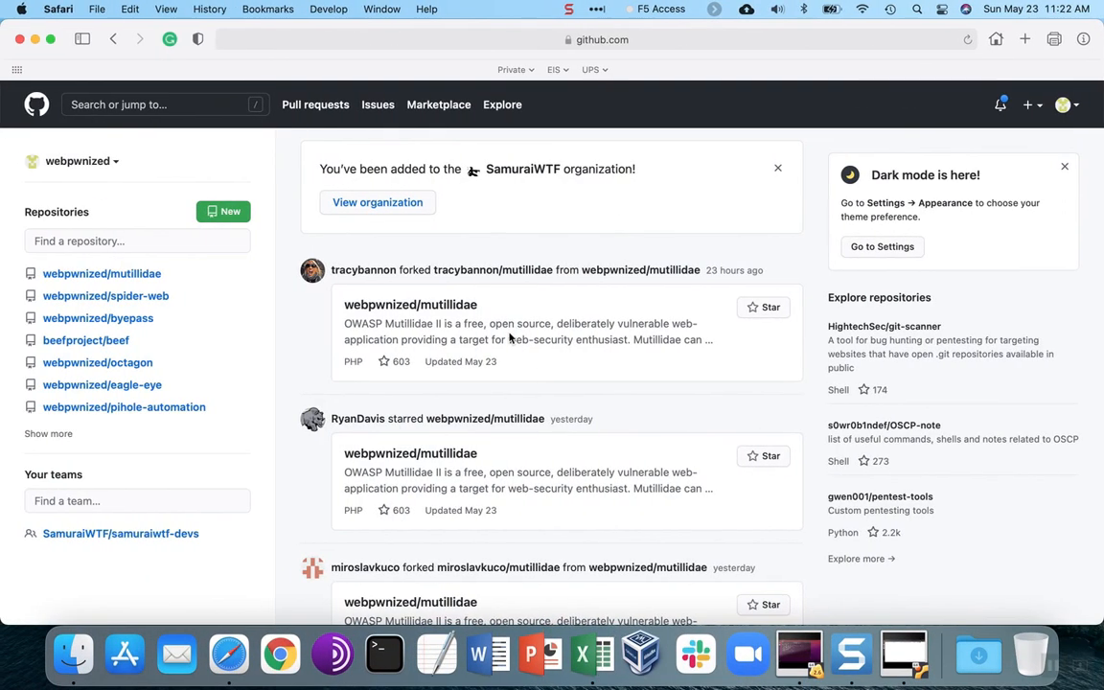
{"action": "mouse_move", "coordinate": [273, 285]}
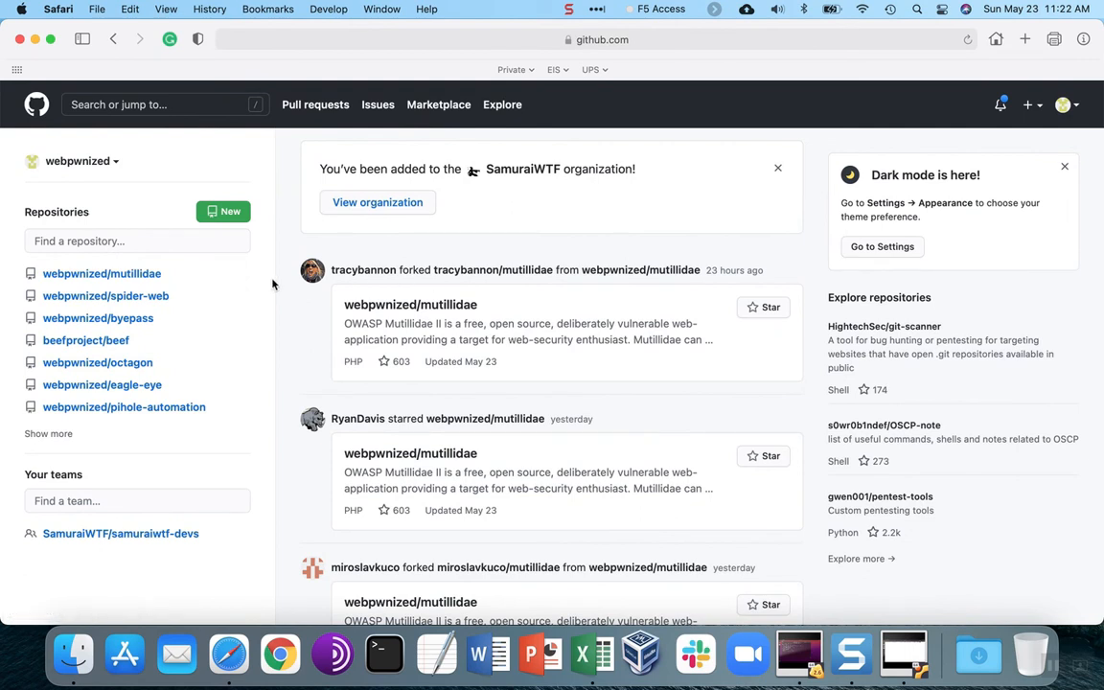
{"action": "mouse_move", "coordinate": [117, 189]}
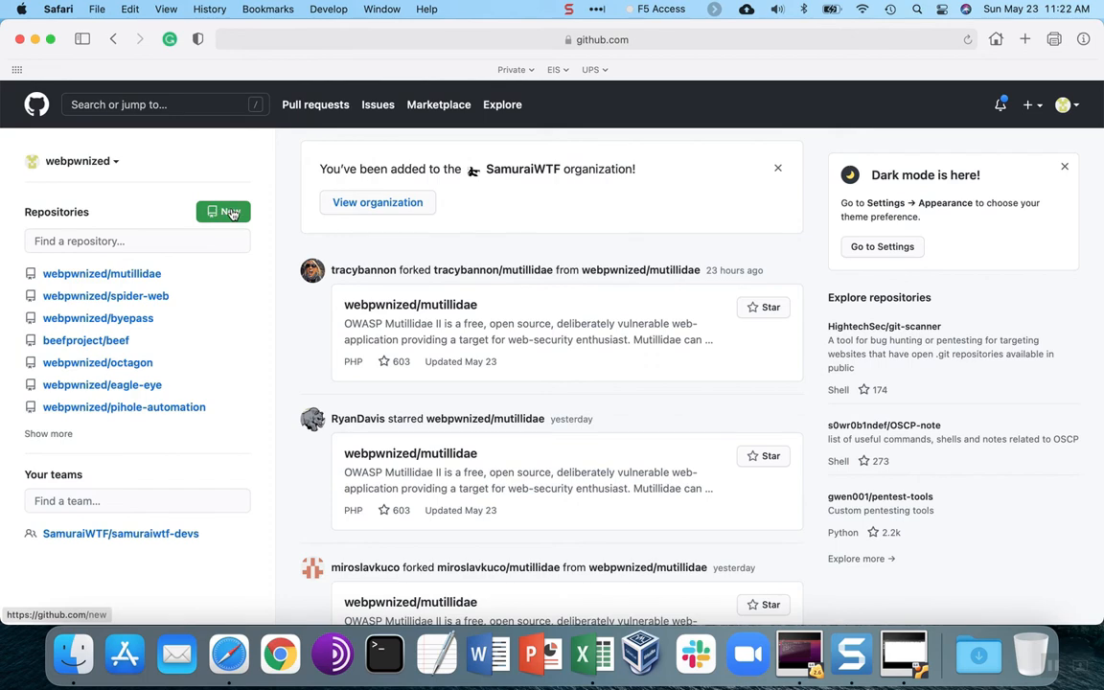
Create a public GitHub repository named mutillidae-docker via the New repository form.
{"action": "left_click", "coordinate": [223, 212]}
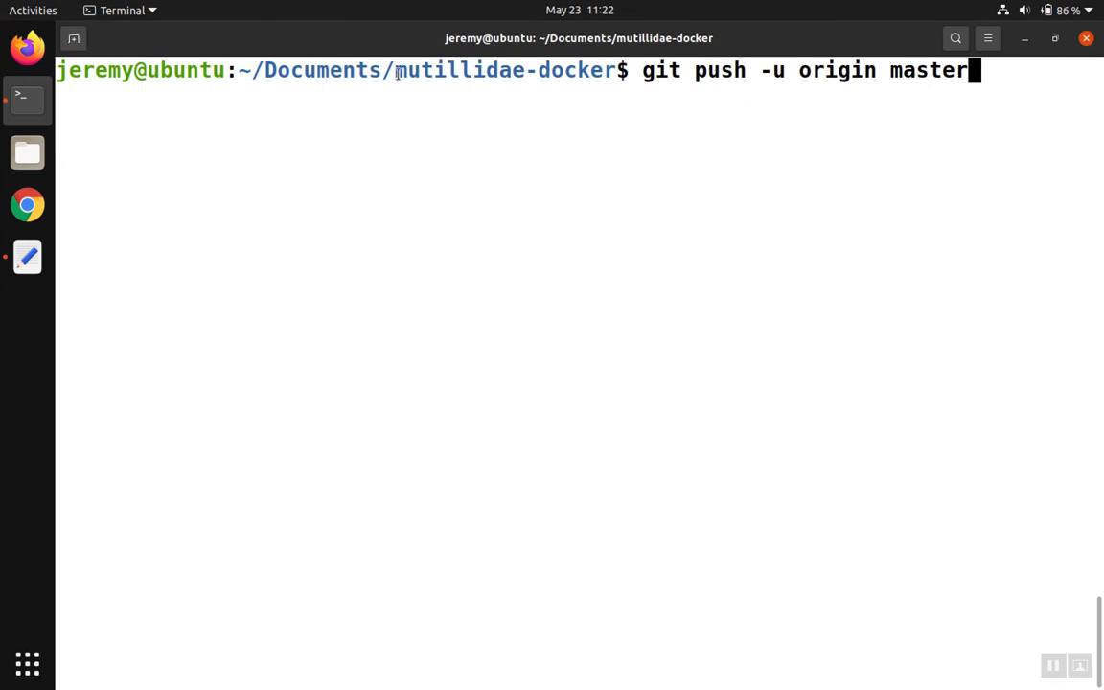
{"action": "double_click", "coordinate": [504, 69]}
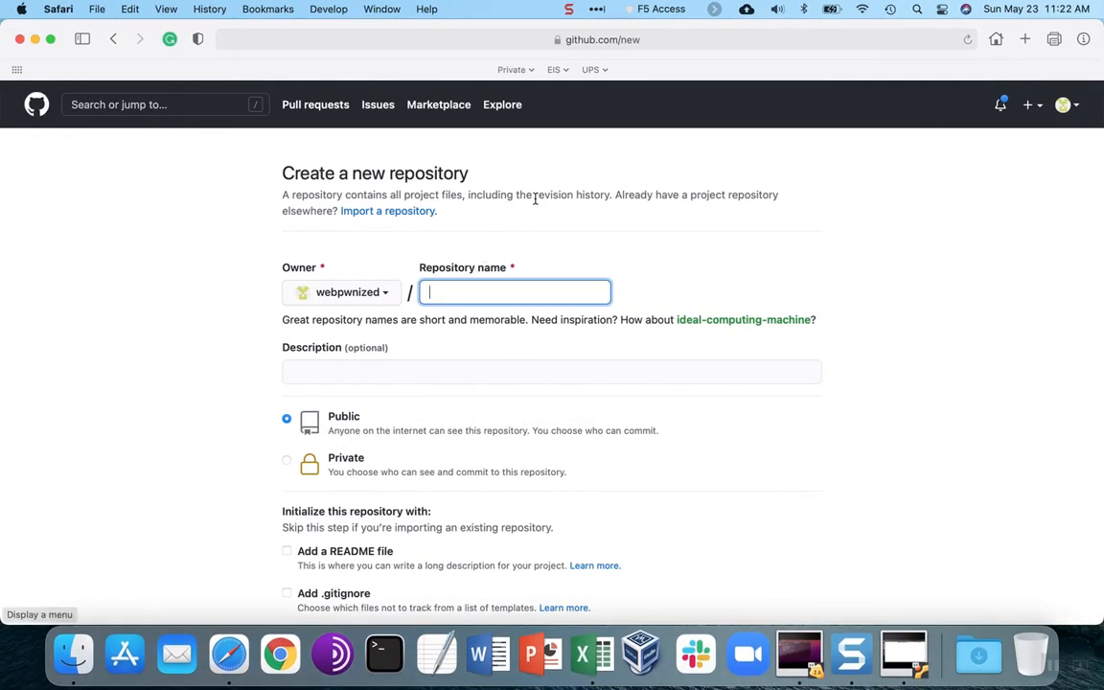
{"action": "type", "text": "mutillidae-docker"}
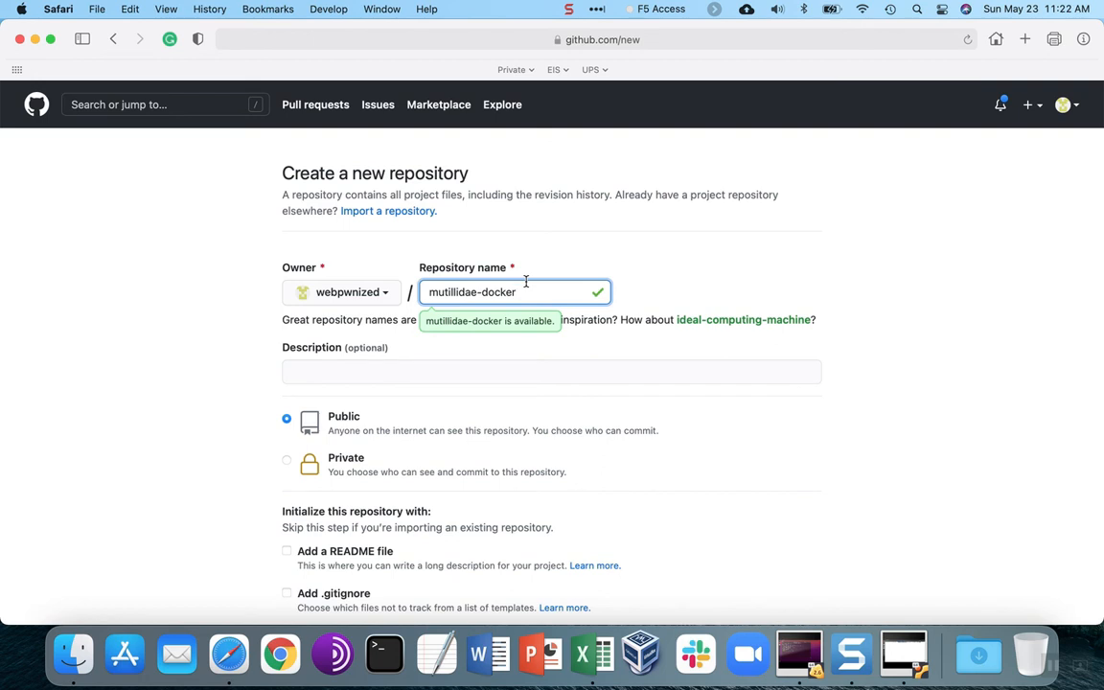
{"action": "mouse_move", "coordinate": [606, 340]}
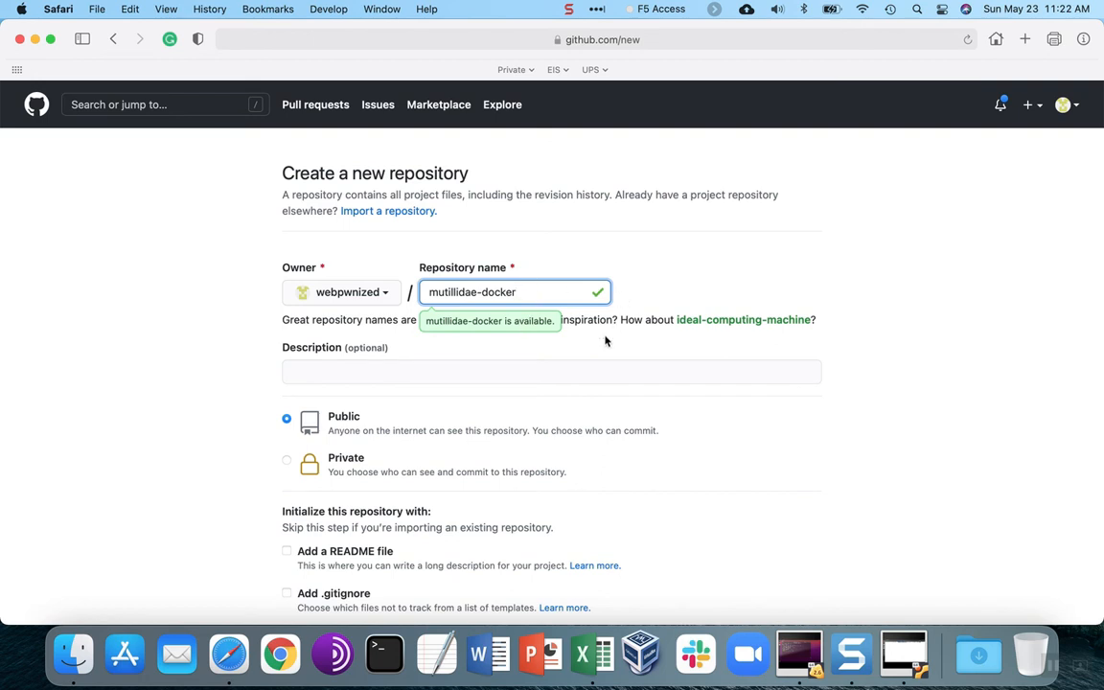
{"action": "scroll", "scroll_direction": "down", "scroll_amount": 3}
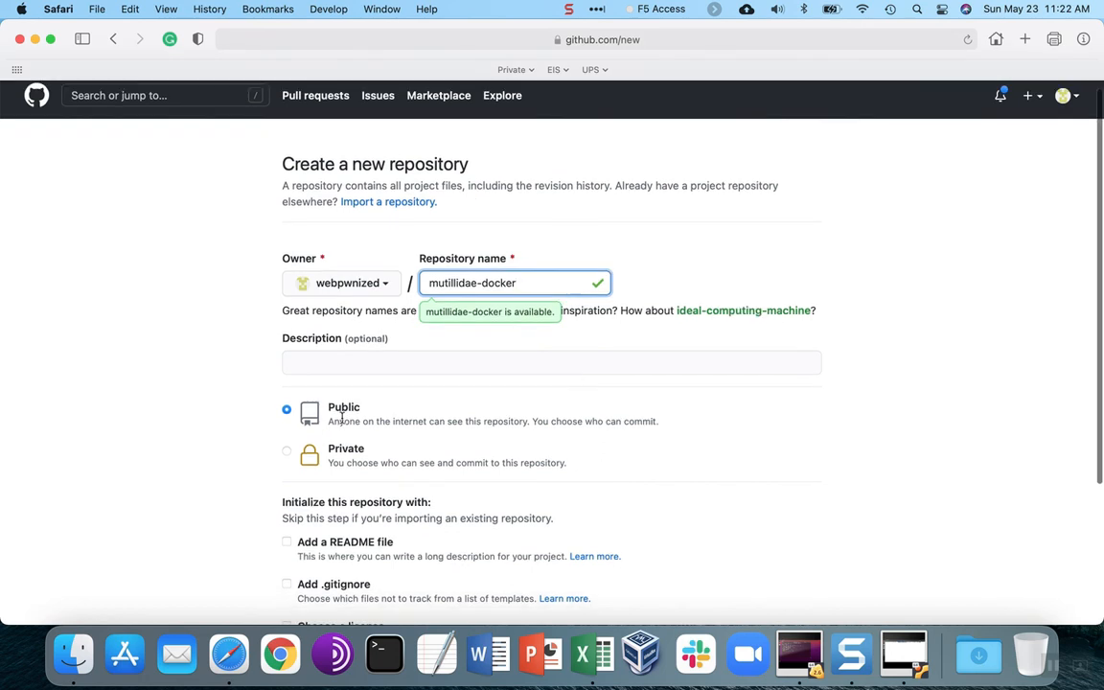
{"action": "scroll", "scroll_direction": "down", "scroll_amount": 3}
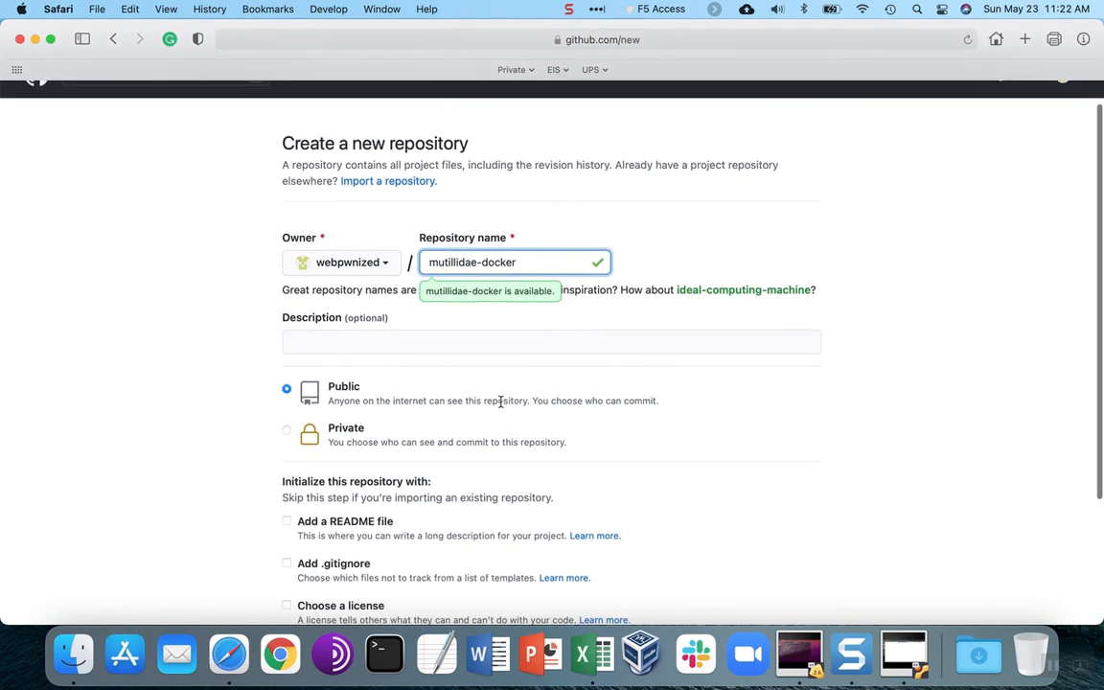
{"action": "scroll", "scroll_direction": "down", "scroll_amount": 3}
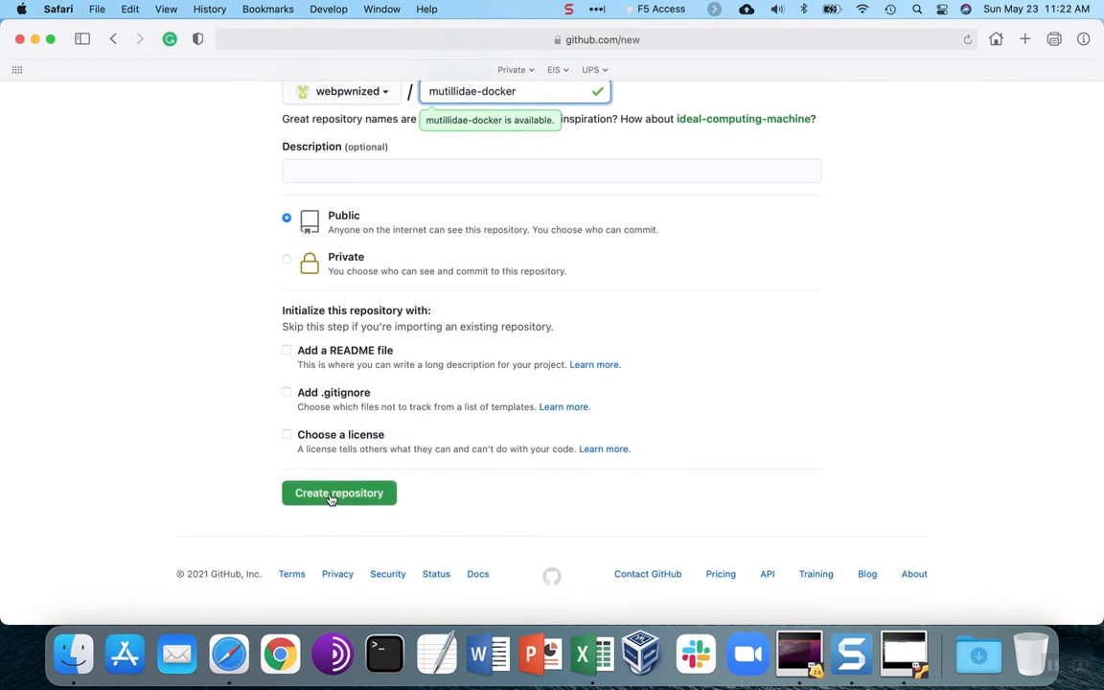
{"action": "left_click", "coordinate": [339, 492]}
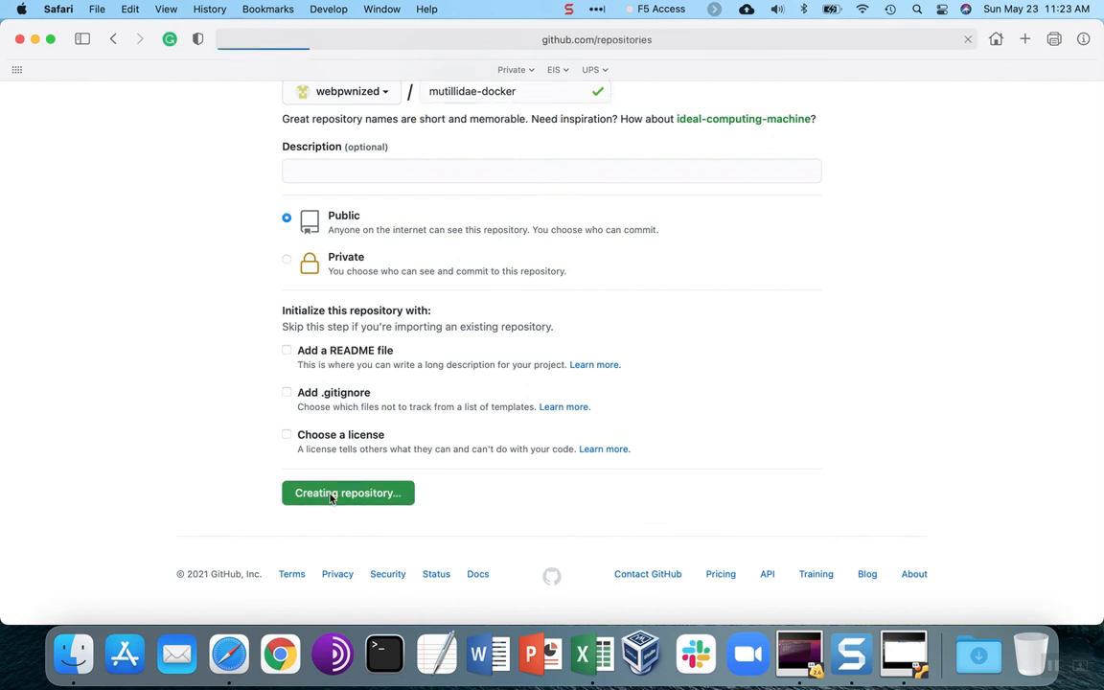
{"action": "left_click", "coordinate": [348, 492]}
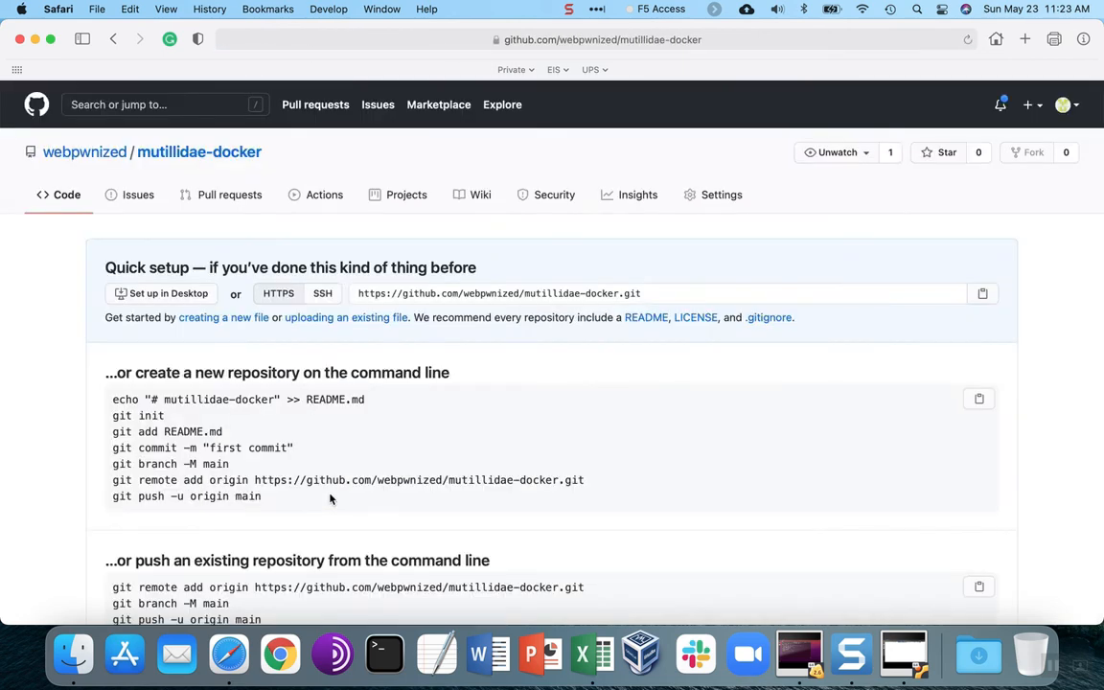
{"action": "mouse_move", "coordinate": [426, 332]}
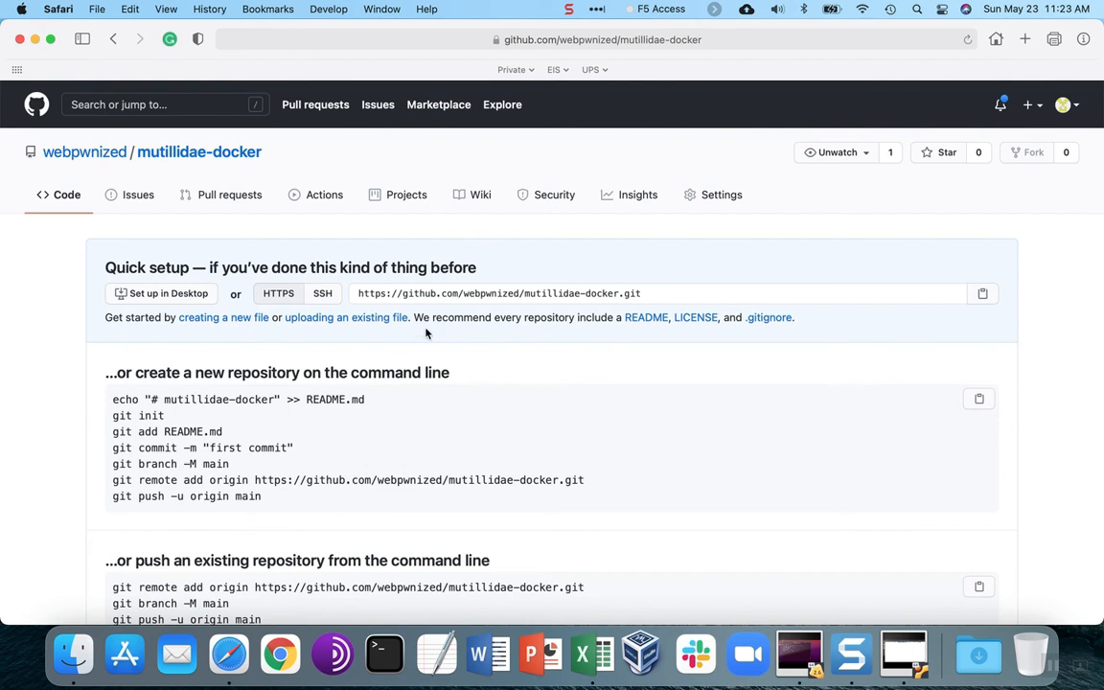
{"action": "mouse_move", "coordinate": [201, 157]}
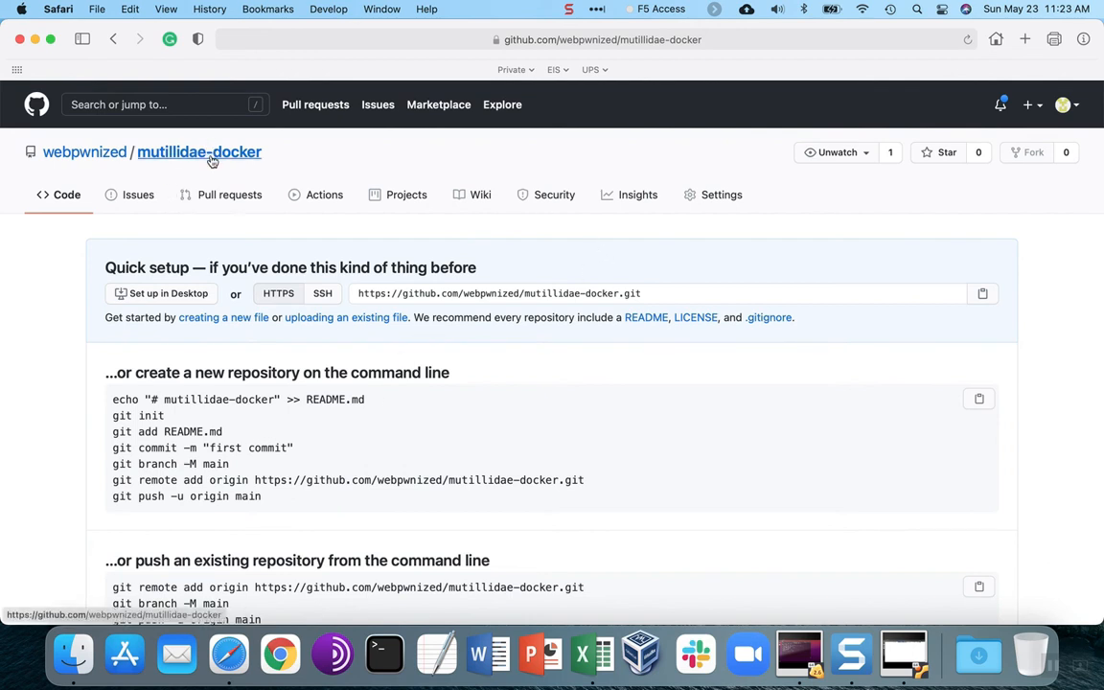
{"action": "mouse_move", "coordinate": [225, 157]}
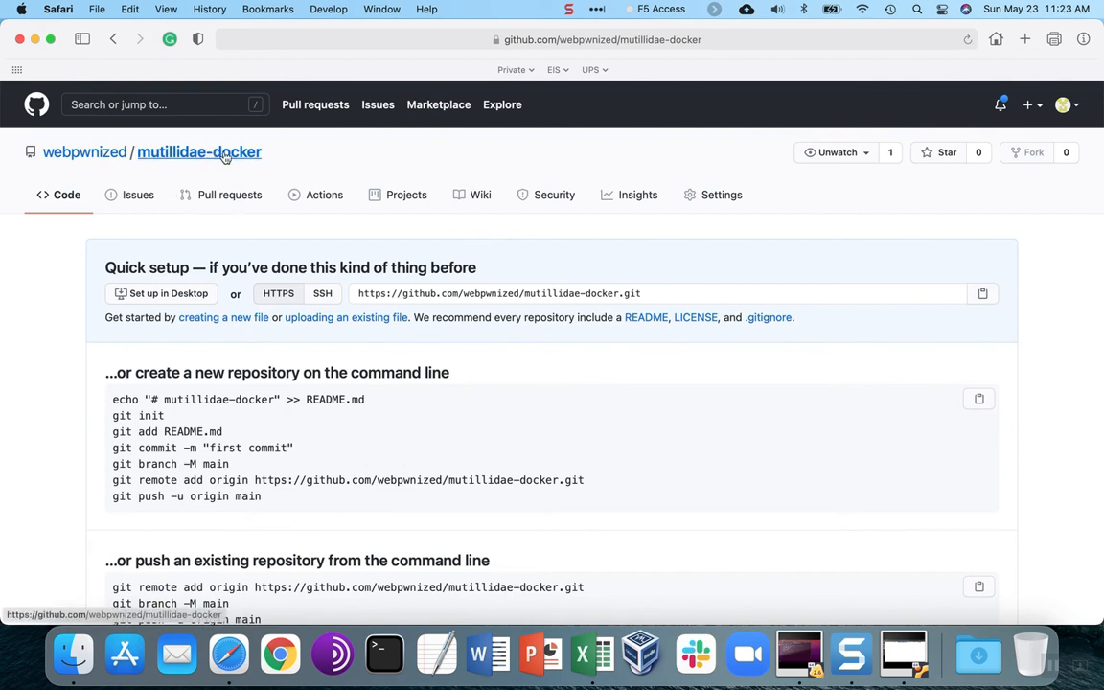
{"action": "mouse_move", "coordinate": [236, 156]}
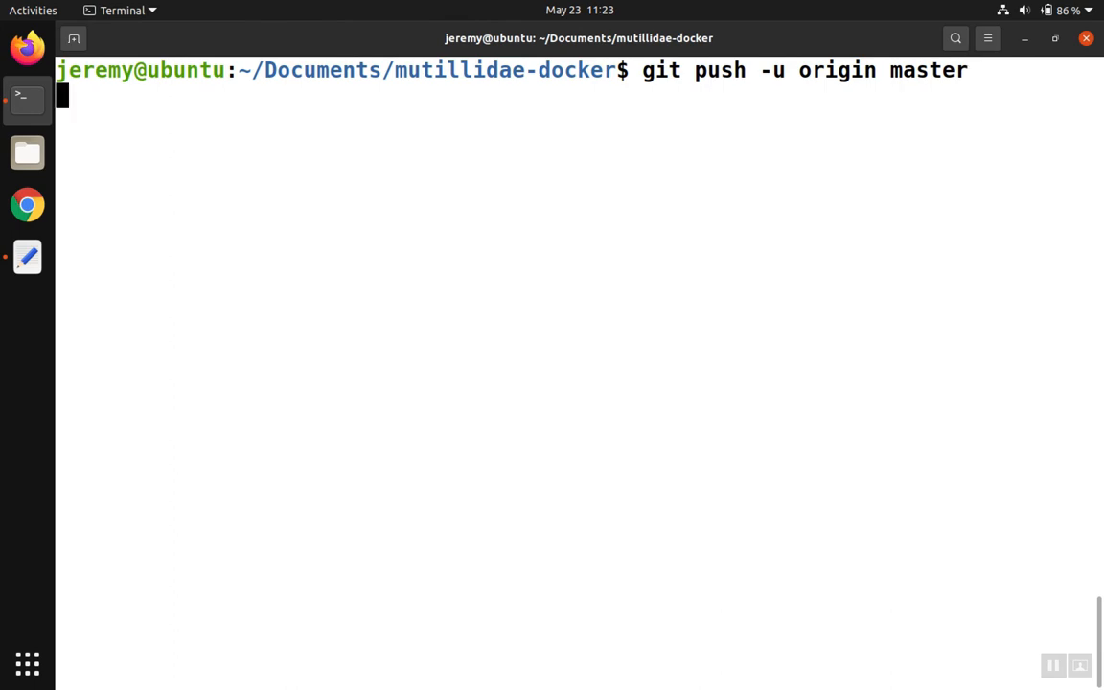
Run git push -u origin master to upload the master branch to GitHub.
{"action": "key", "text": "Return"}
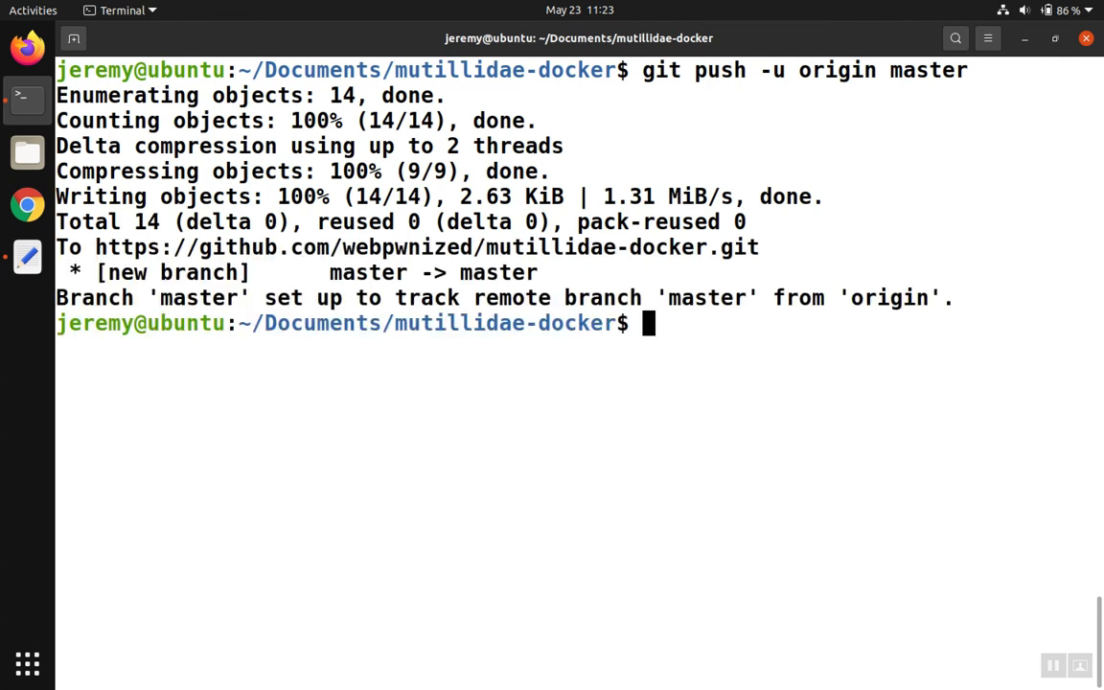
{"action": "mouse_move", "coordinate": [288, 238]}
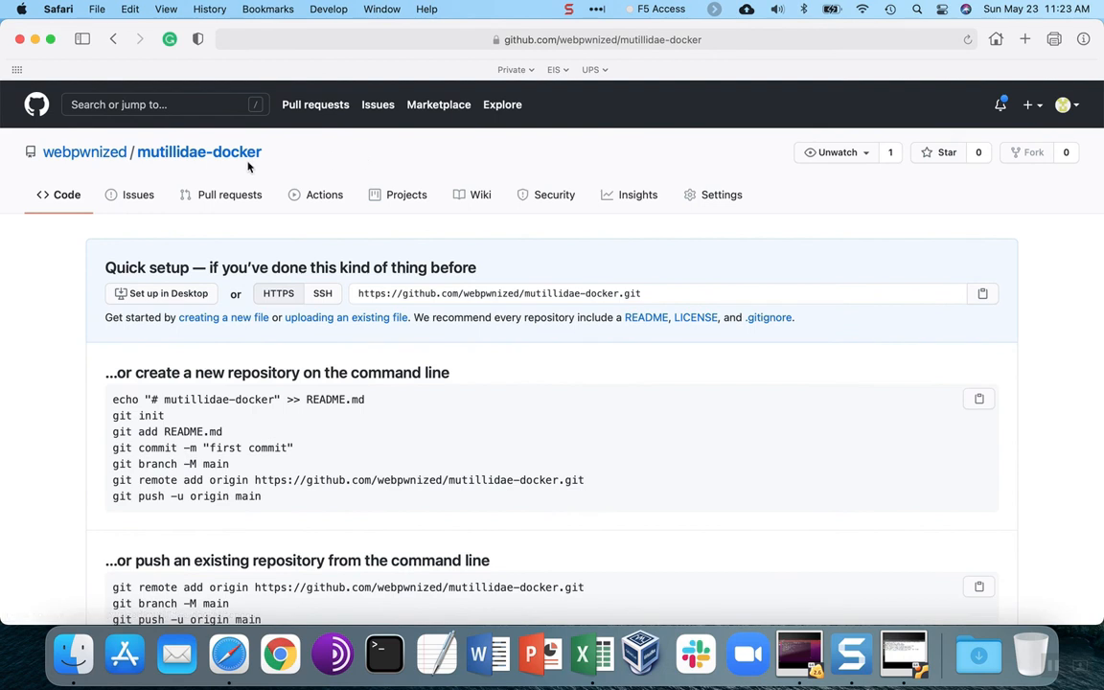
Refresh the mutillidae-docker repository page and scroll through the pushed files and README.
{"action": "left_click", "coordinate": [198, 151]}
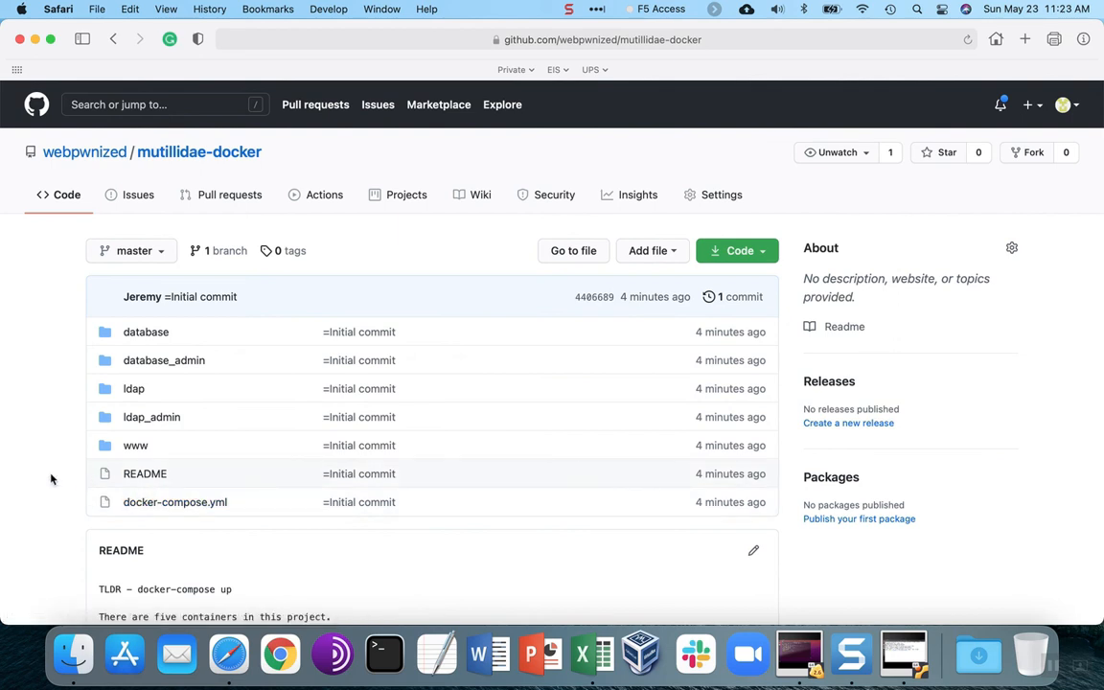
{"action": "mouse_move", "coordinate": [84, 361]}
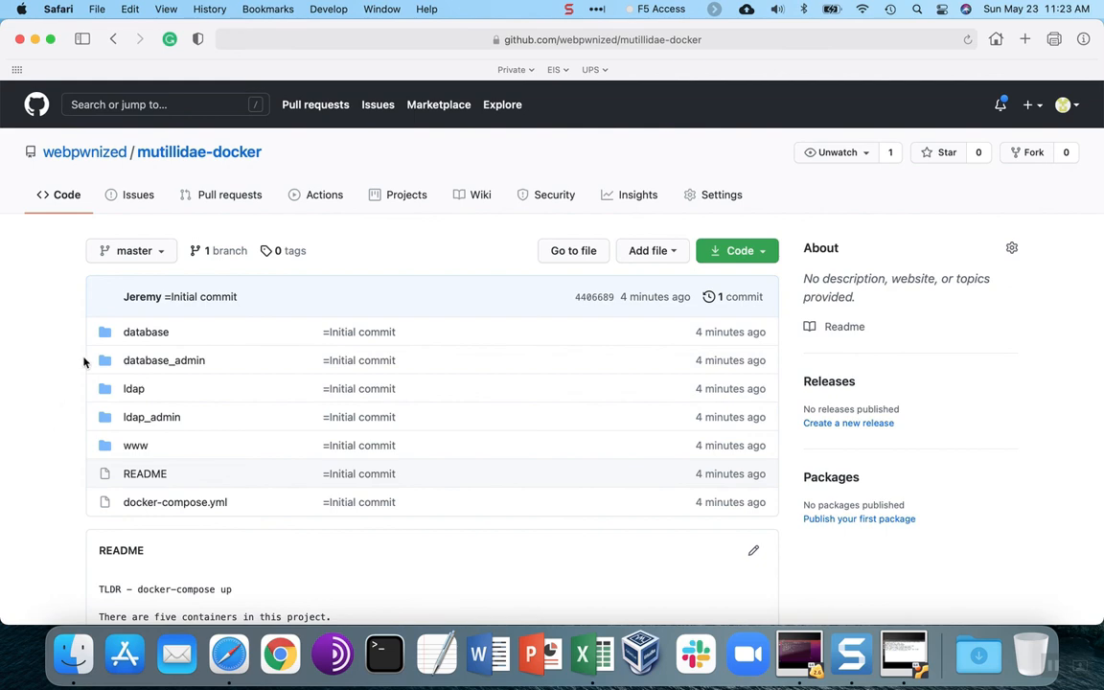
{"action": "scroll", "scroll_direction": "down", "scroll_amount": 3}
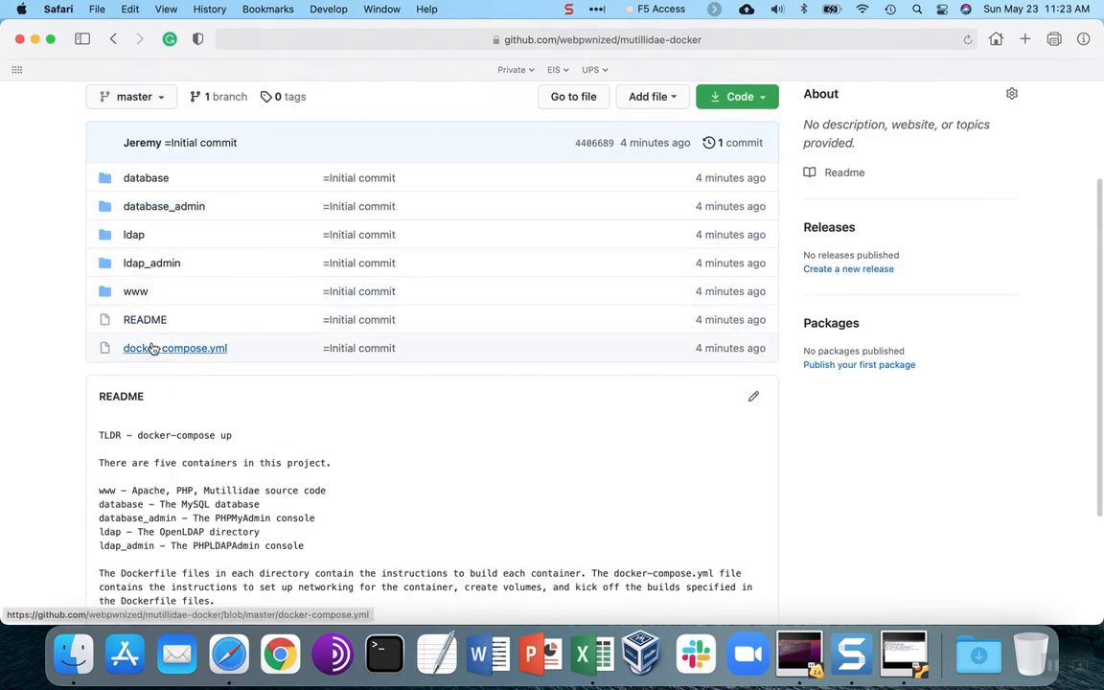
{"action": "mouse_move", "coordinate": [373, 177]}
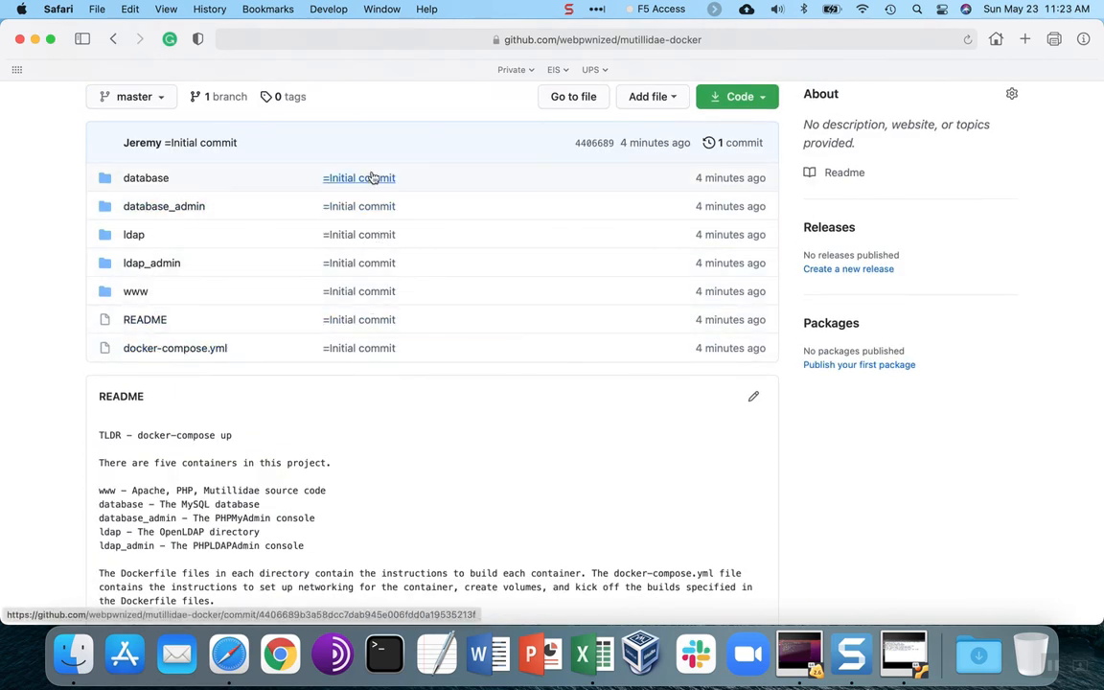
{"action": "mouse_move", "coordinate": [376, 320]}
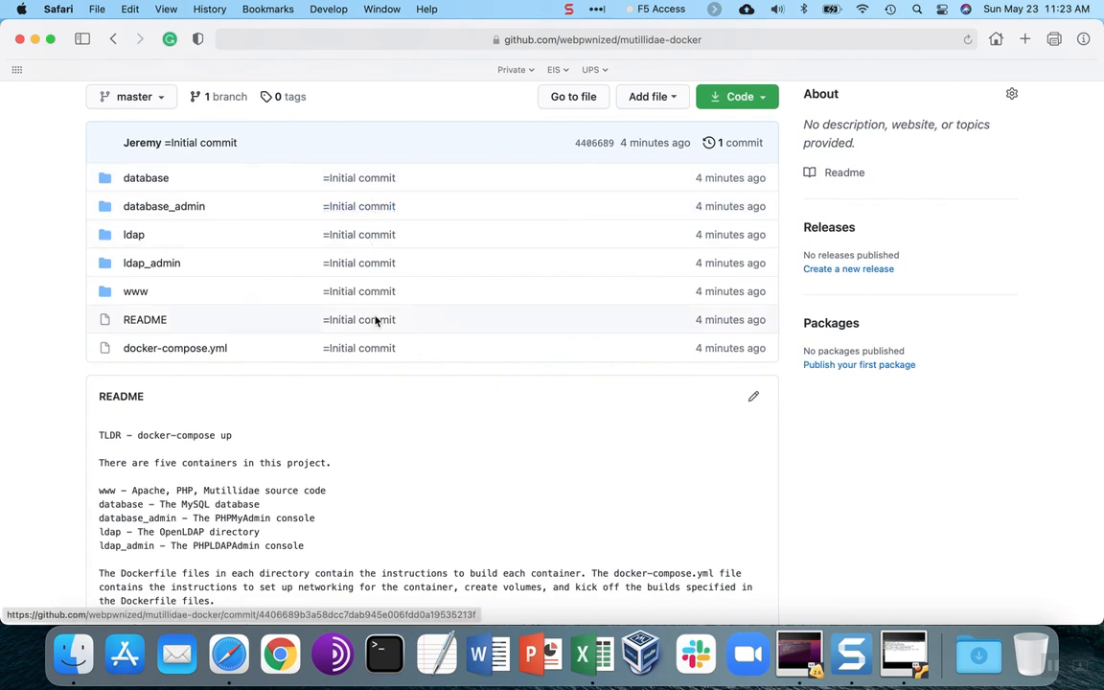
{"action": "mouse_move", "coordinate": [362, 213]}
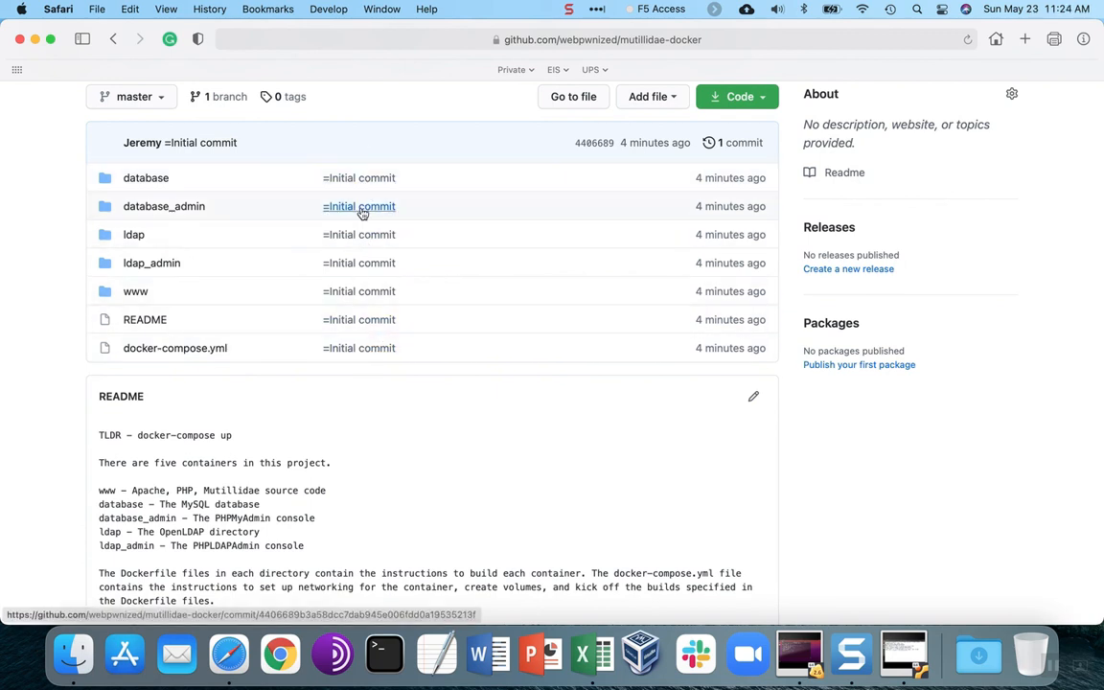